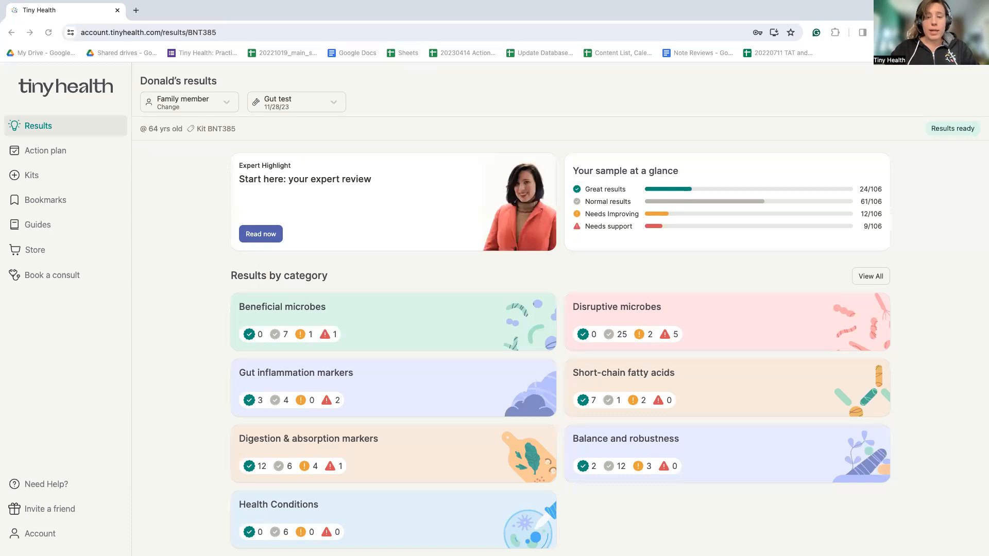
{"action": "mouse_move", "coordinate": [657, 323]}
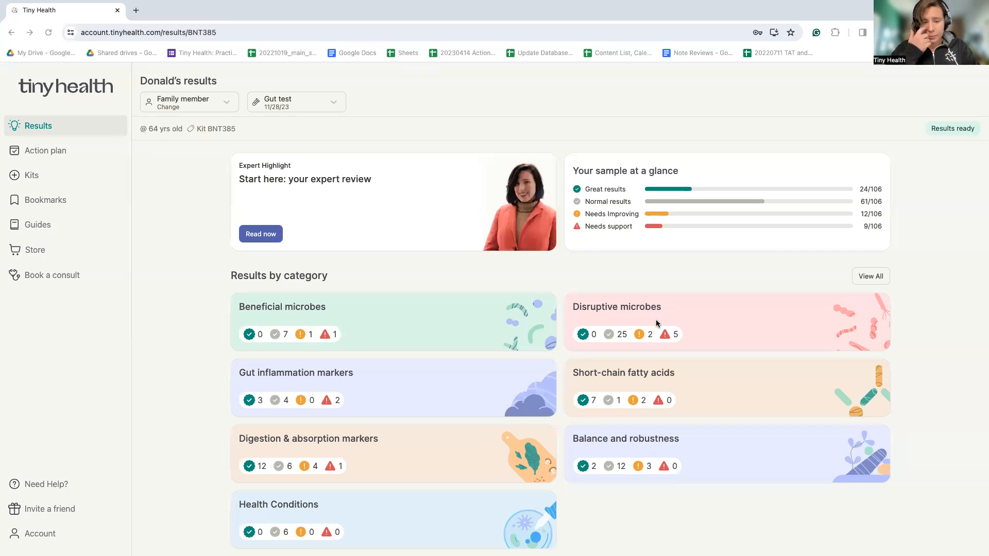
Scroll the Results page past category scores and Next steps to the Dive deeper section
{"action": "scroll", "scroll_direction": "down", "scroll_amount": 3}
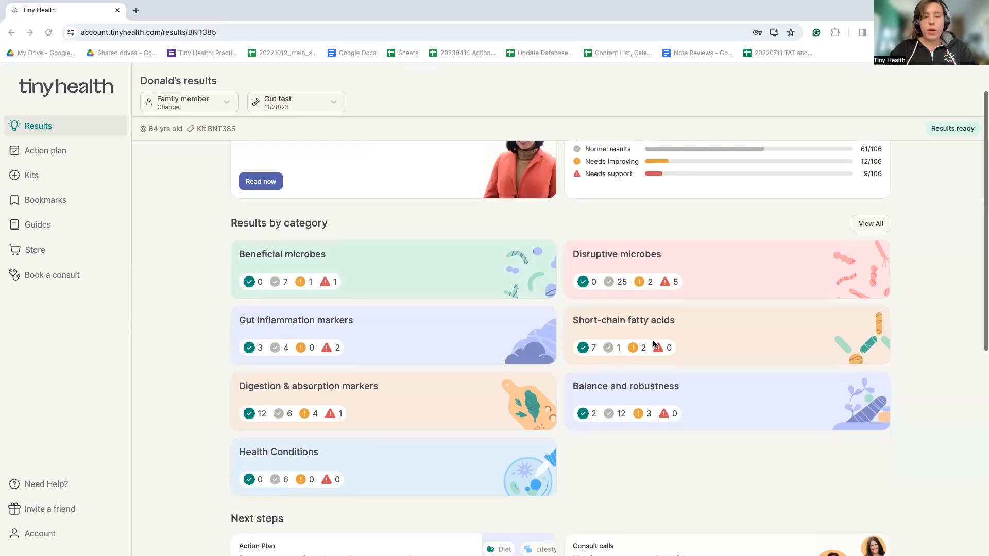
{"action": "scroll", "scroll_direction": "down", "scroll_amount": 3}
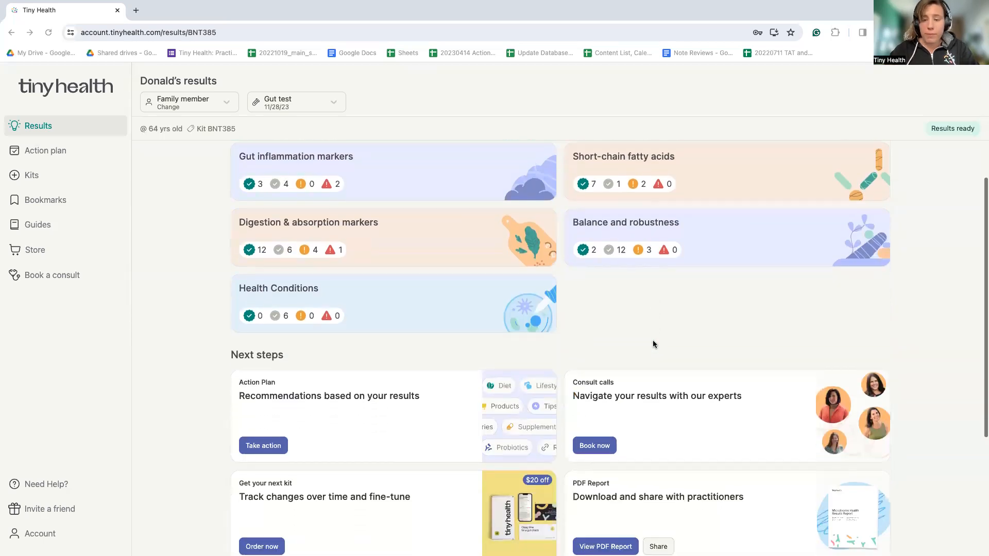
{"action": "scroll", "scroll_direction": "down", "scroll_amount": 3}
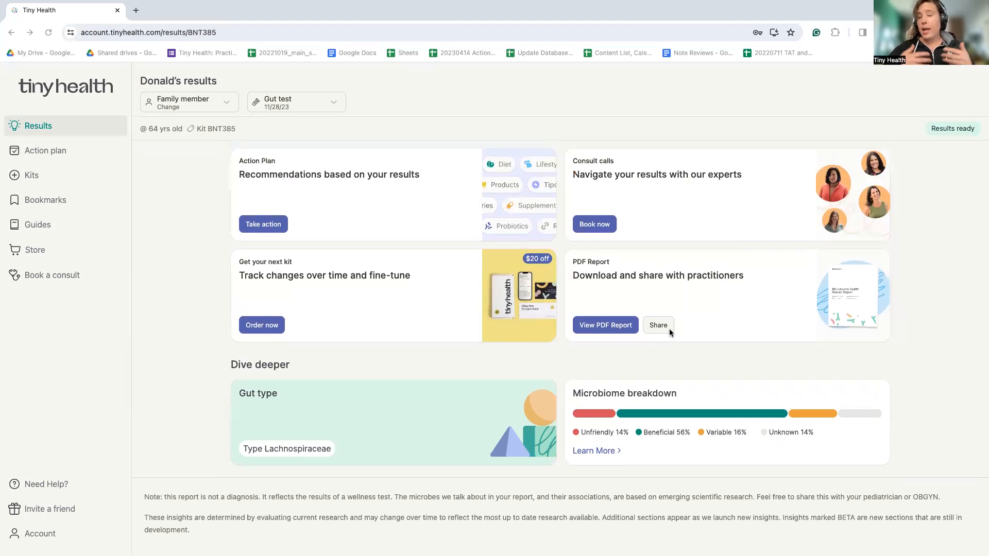
{"action": "mouse_move", "coordinate": [630, 420]}
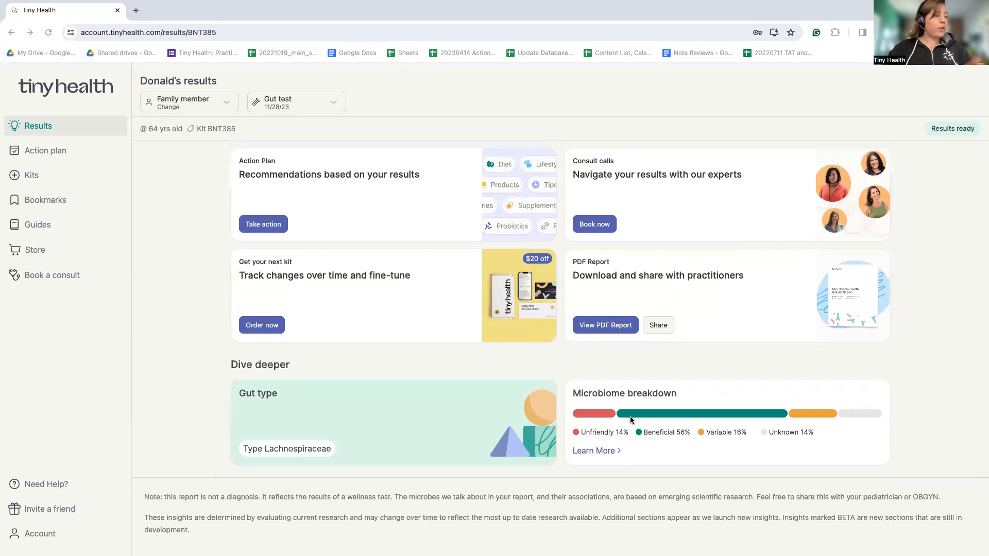
{"action": "mouse_move", "coordinate": [596, 451]}
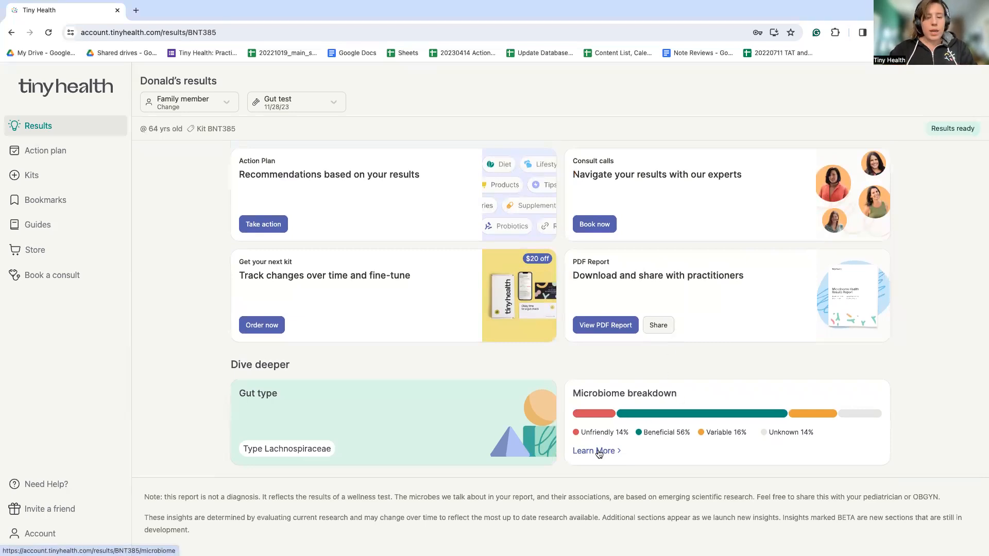
View the full Microbiome breakdown, browsing the Microbe Species list and returning to the top
{"action": "left_click", "coordinate": [593, 451]}
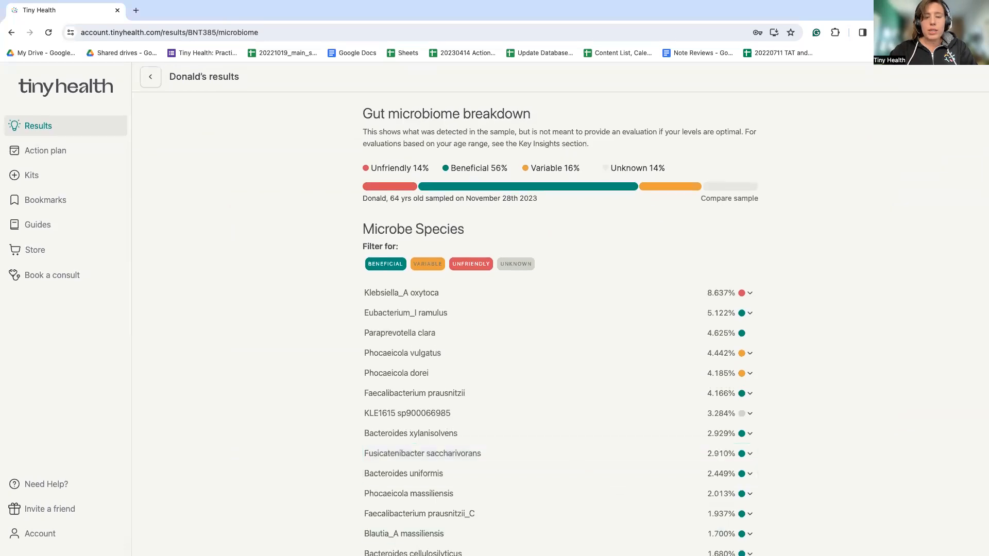
{"action": "scroll", "scroll_direction": "down", "scroll_amount": 3}
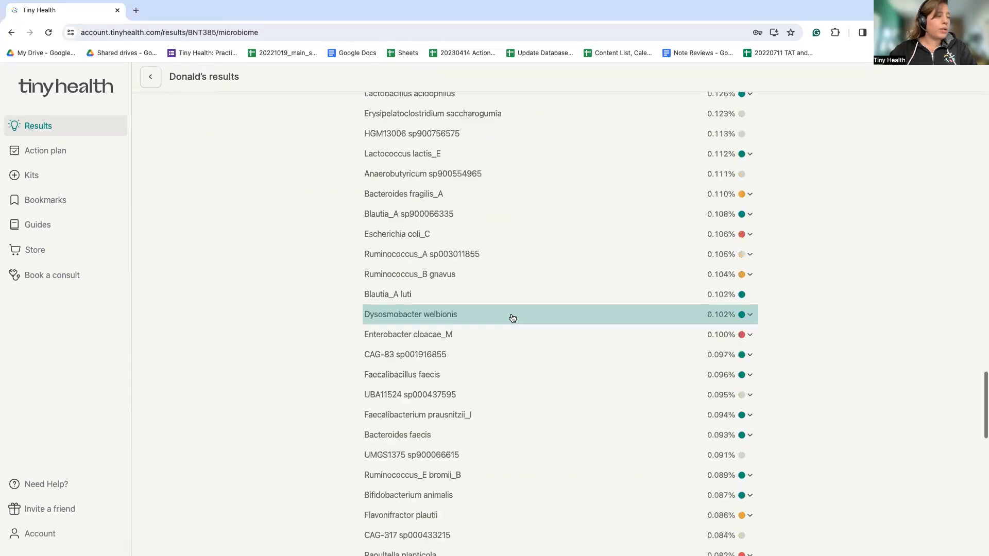
{"action": "scroll", "scroll_direction": "down", "scroll_amount": 3}
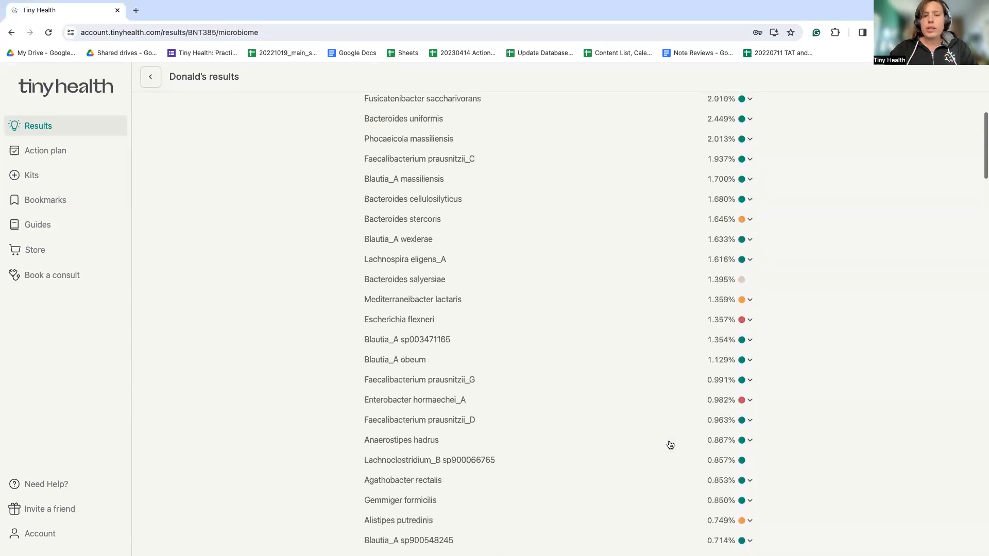
{"action": "scroll", "scroll_direction": "up", "scroll_amount": 3}
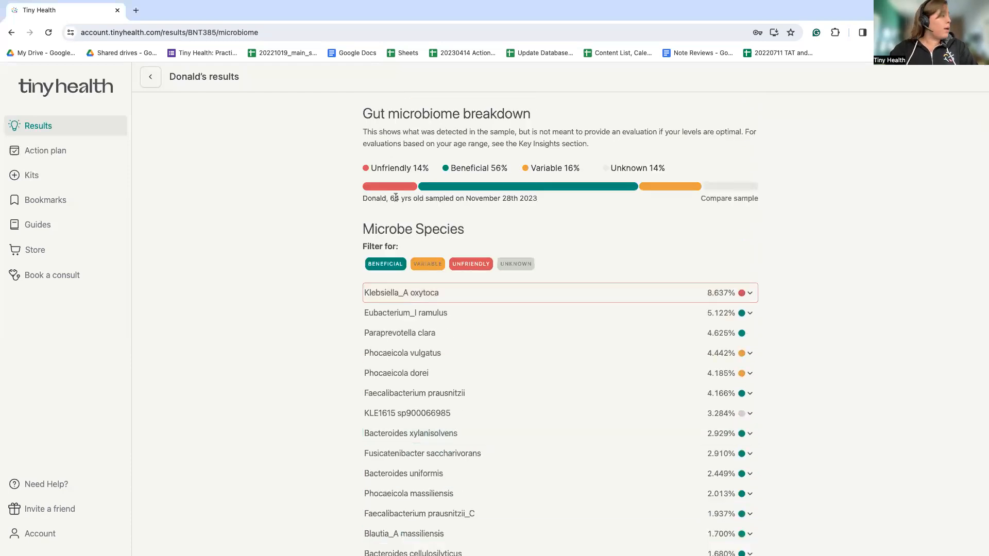
Return to the main Results overview and scroll to the category cards
{"action": "left_click", "coordinate": [150, 76]}
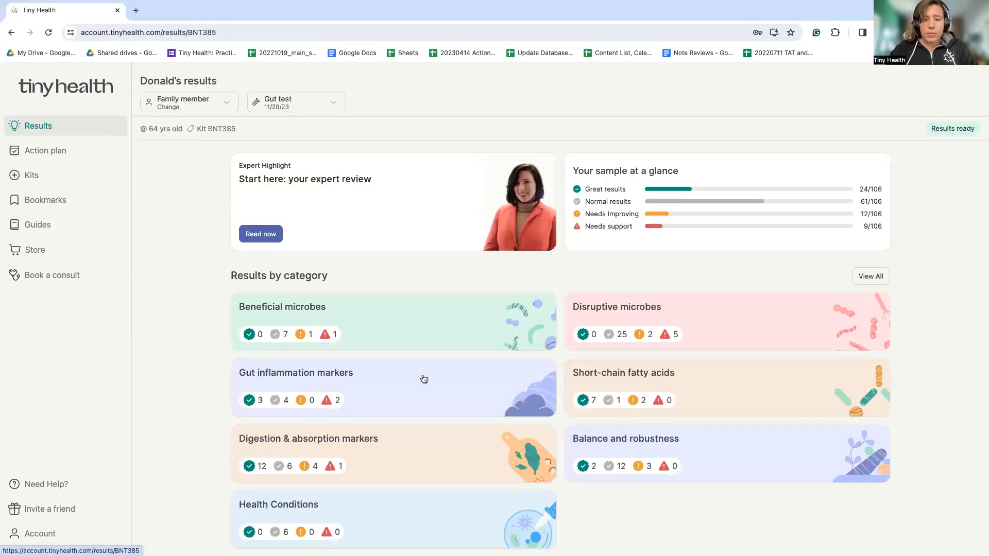
{"action": "scroll", "scroll_direction": "down", "scroll_amount": 3}
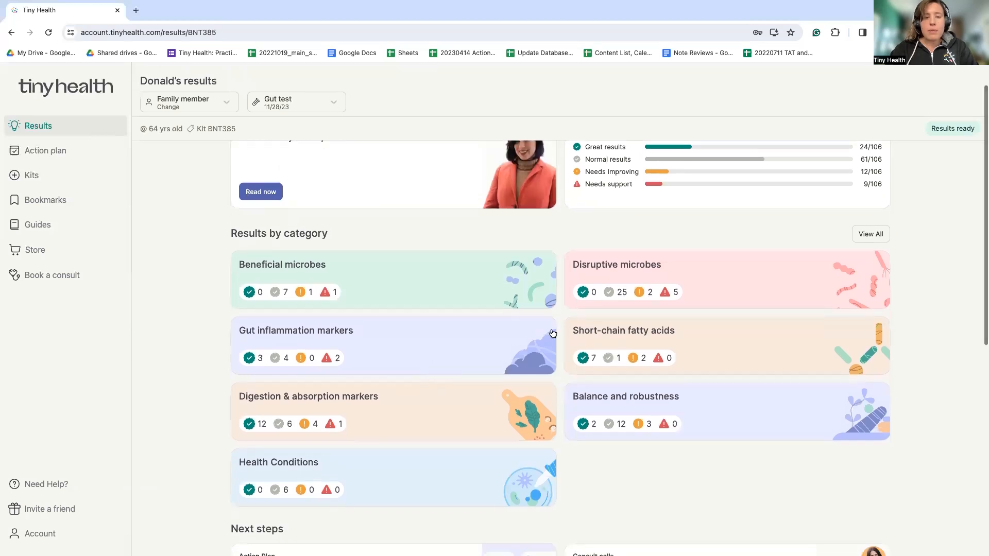
{"action": "mouse_move", "coordinate": [435, 330]}
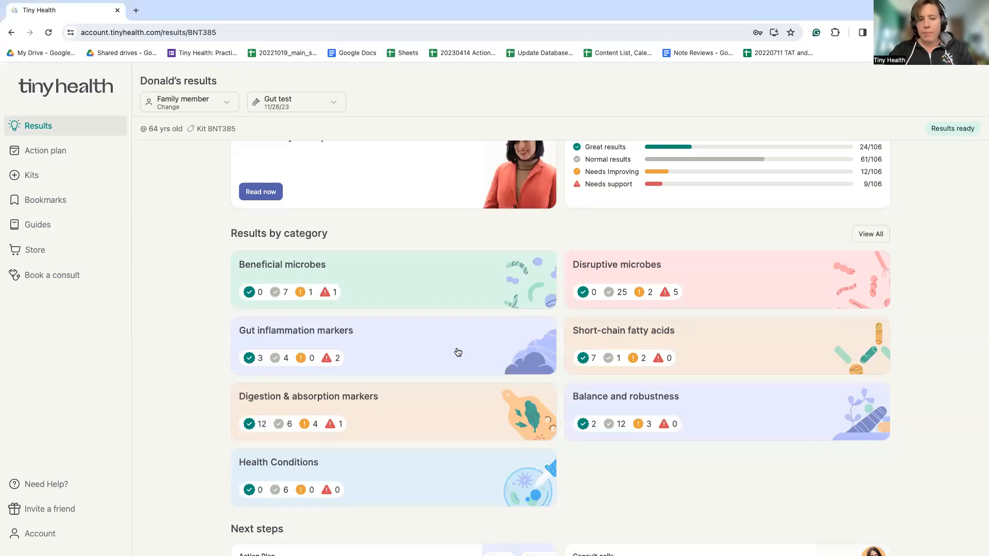
{"action": "mouse_move", "coordinate": [718, 291]}
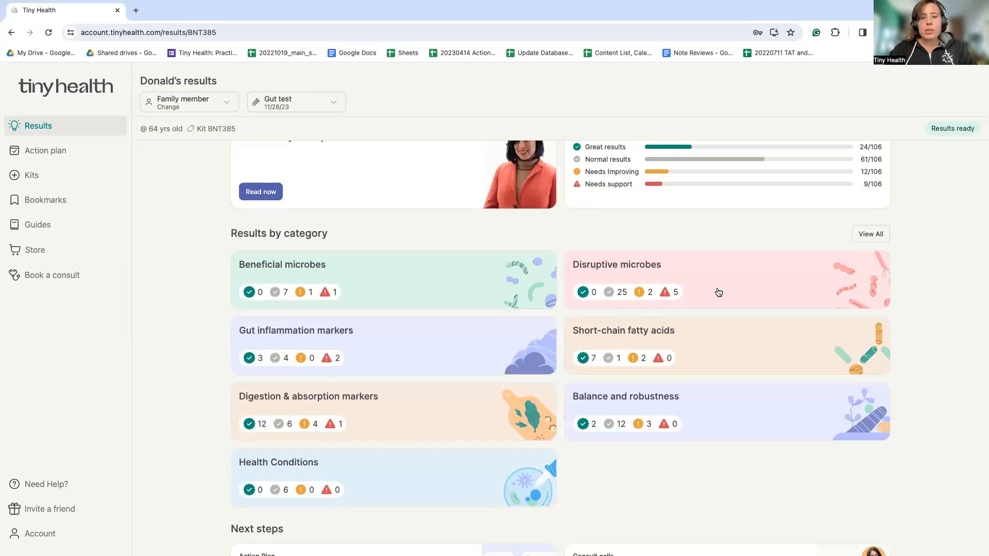
{"action": "mouse_move", "coordinate": [635, 275]}
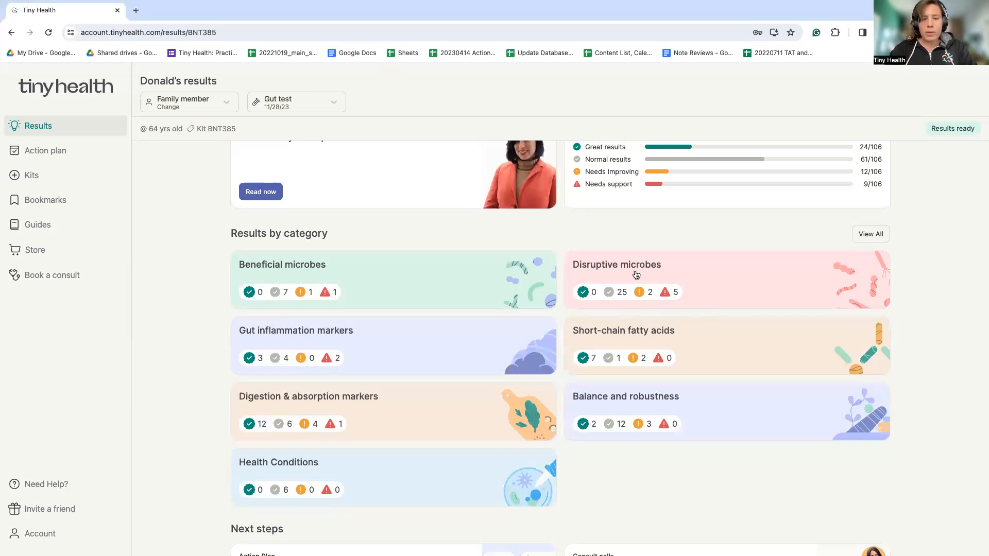
{"action": "mouse_move", "coordinate": [681, 291]}
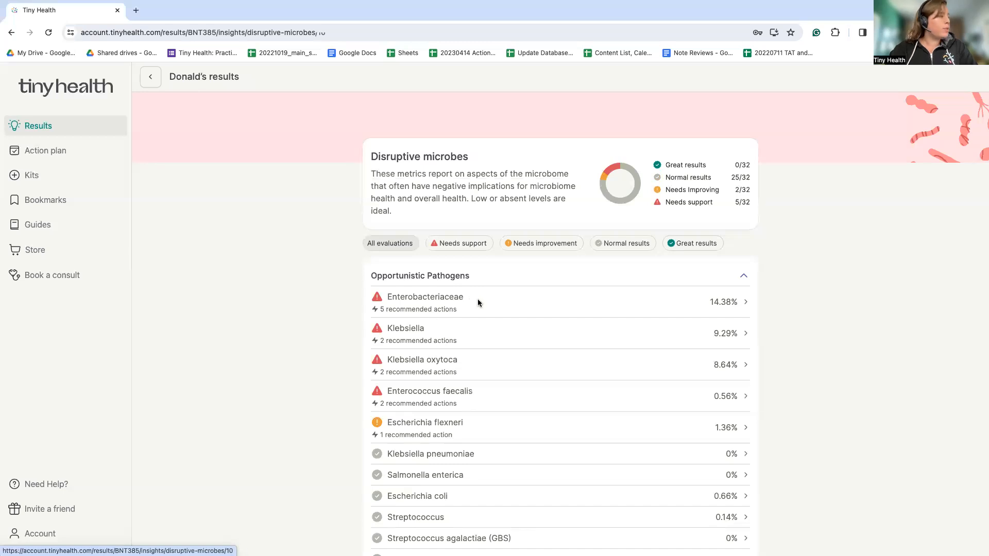
View the Enterobacteriaceae detail, then browse to Antibiotic Resistance Signature, Methane Producers and Parasites
{"action": "left_click", "coordinate": [426, 297]}
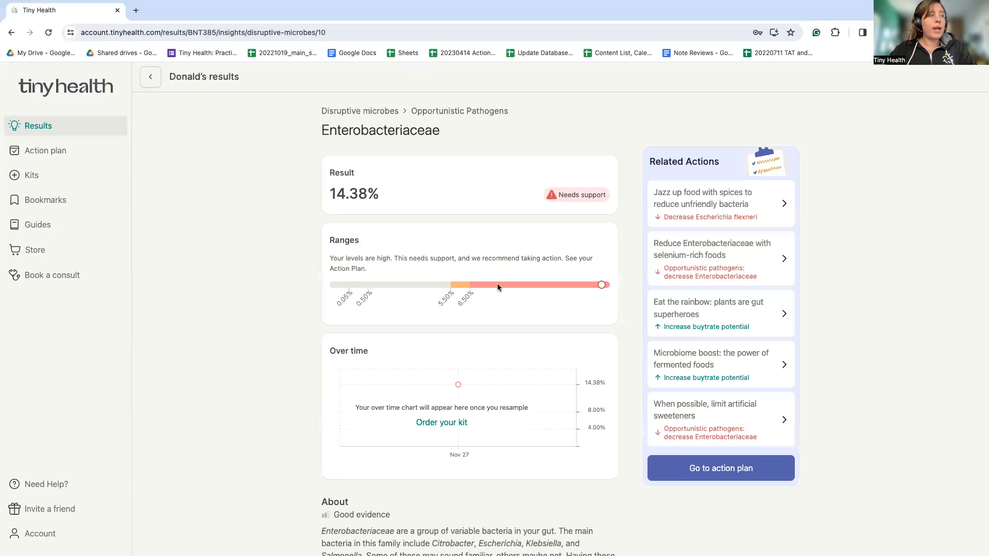
{"action": "mouse_move", "coordinate": [709, 296]}
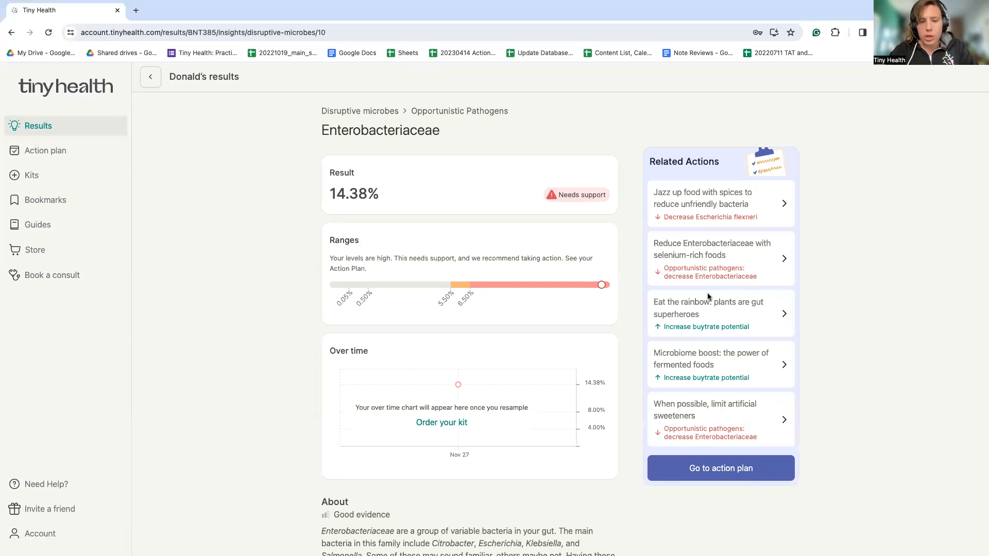
{"action": "mouse_move", "coordinate": [207, 71]}
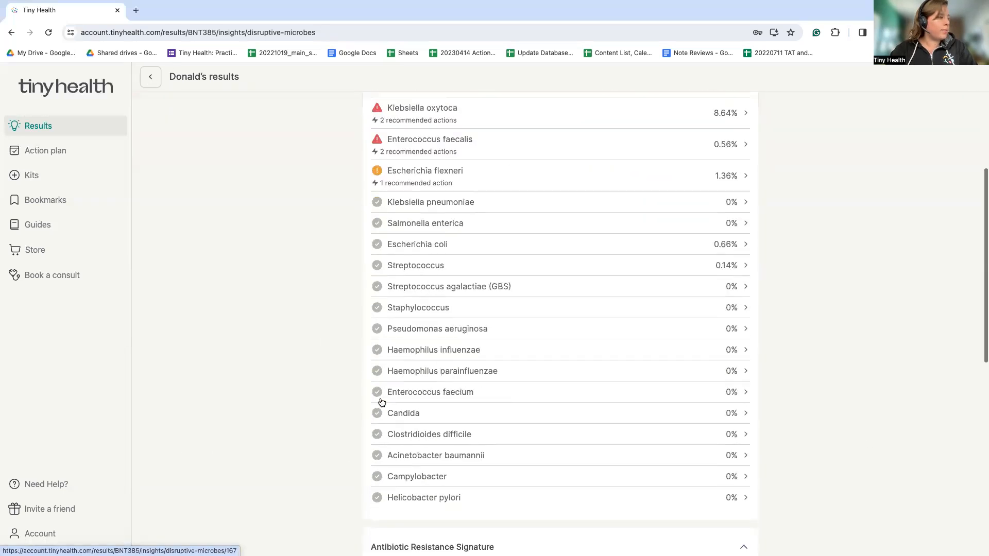
{"action": "scroll", "scroll_direction": "down", "scroll_amount": 3}
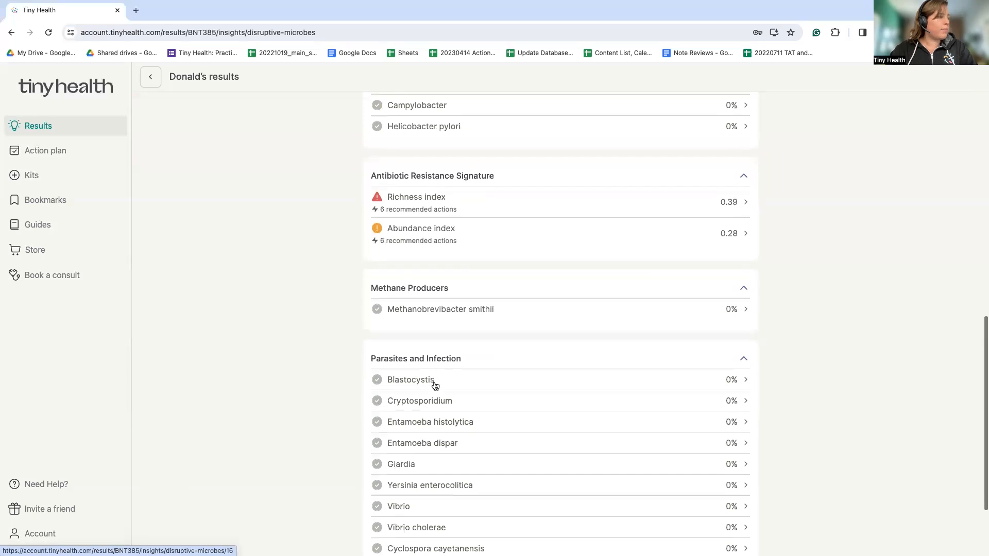
{"action": "scroll", "scroll_direction": "down", "scroll_amount": 3}
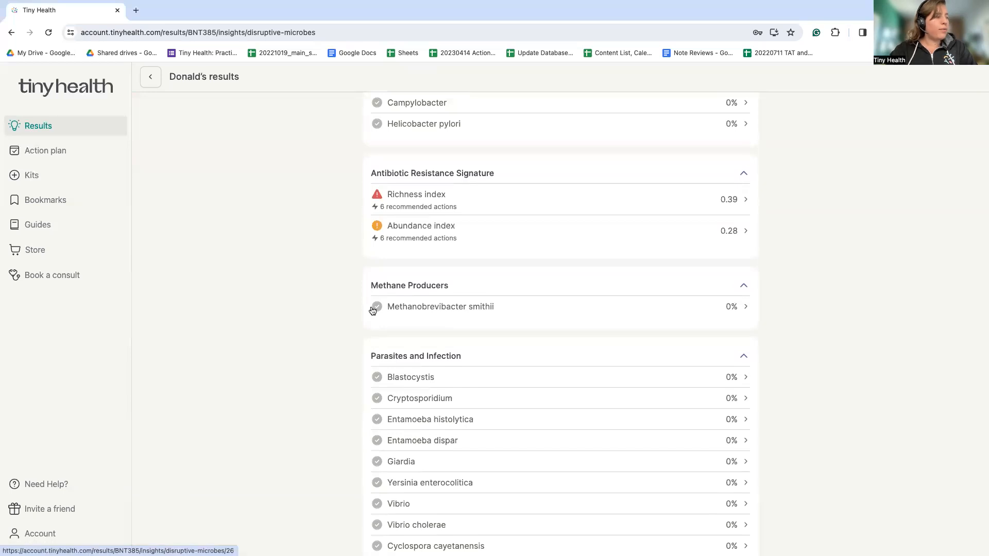
{"action": "mouse_move", "coordinate": [377, 307]}
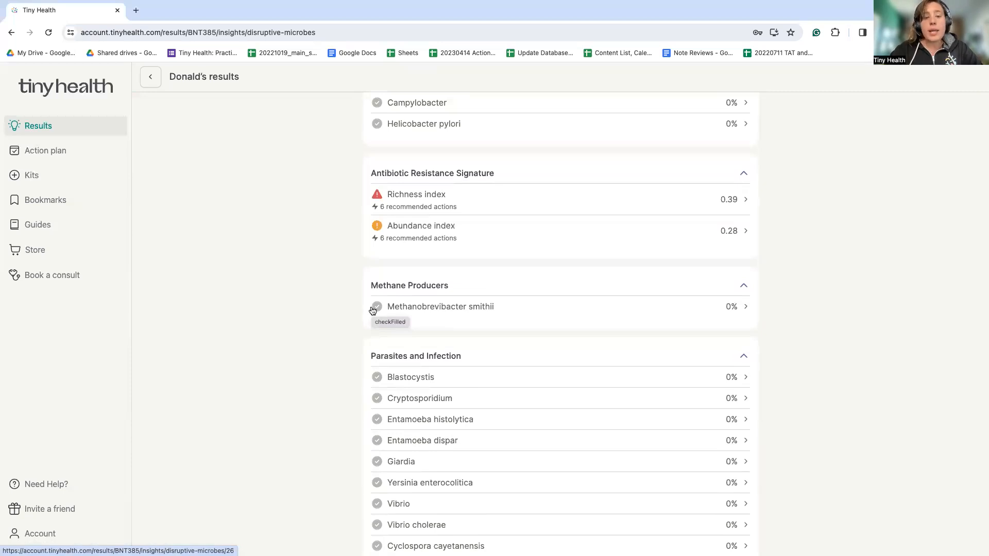
{"action": "mouse_move", "coordinate": [367, 297]}
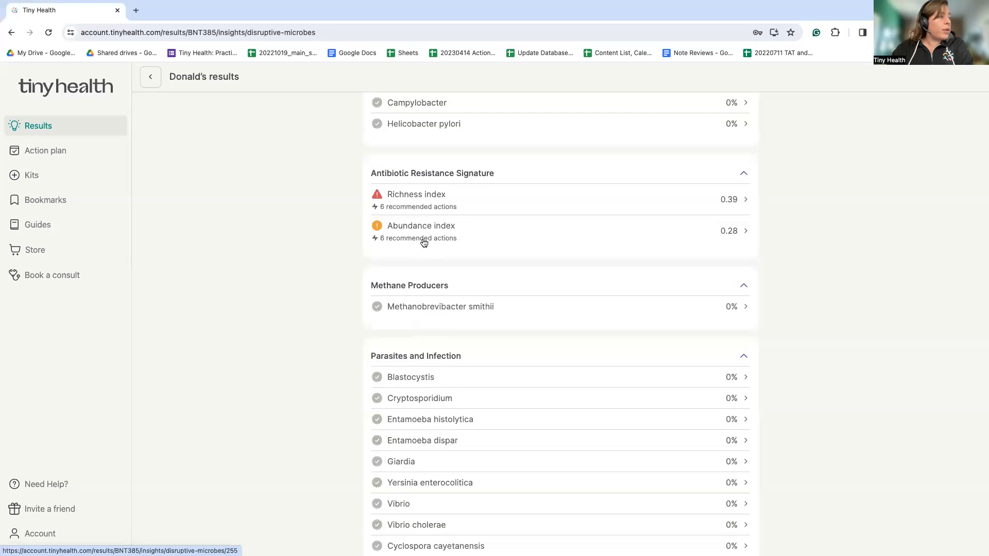
{"action": "left_click", "coordinate": [420, 226]}
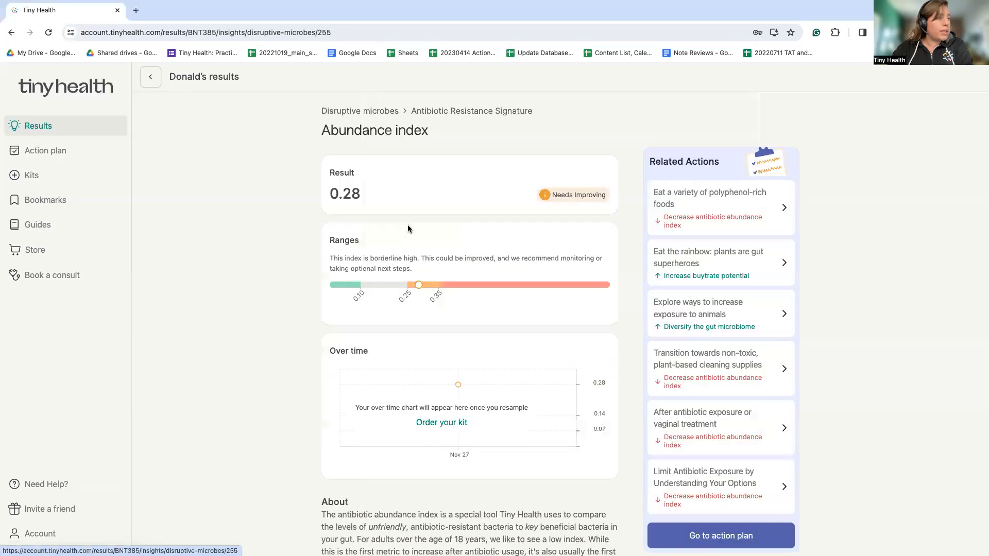
{"action": "mouse_move", "coordinate": [233, 167]}
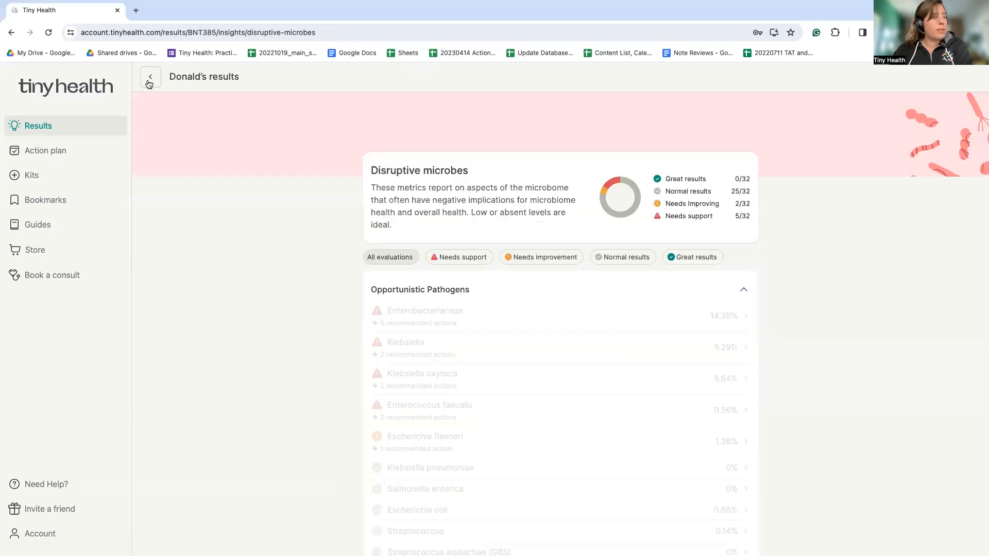
{"action": "scroll", "scroll_direction": "down", "scroll_amount": 3}
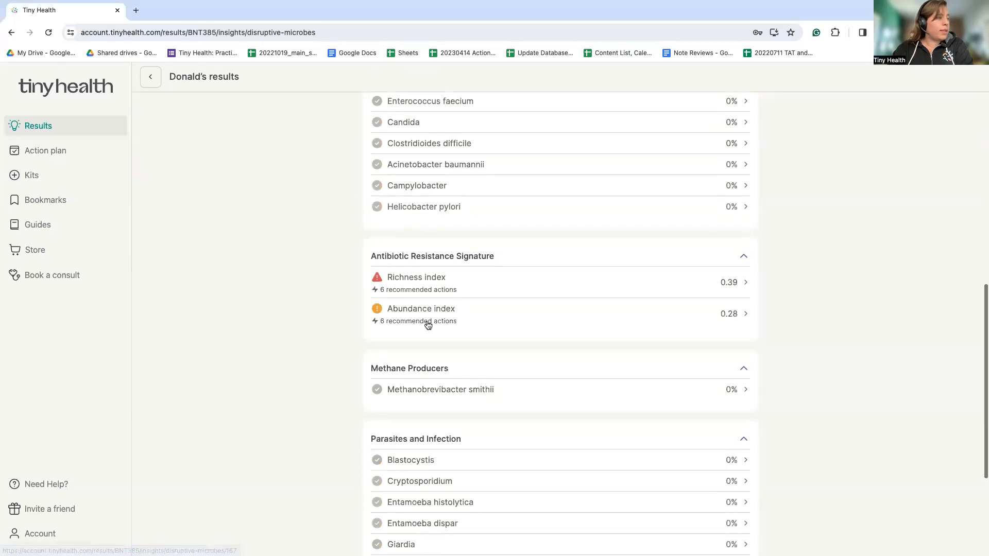
{"action": "left_click", "coordinate": [415, 277]}
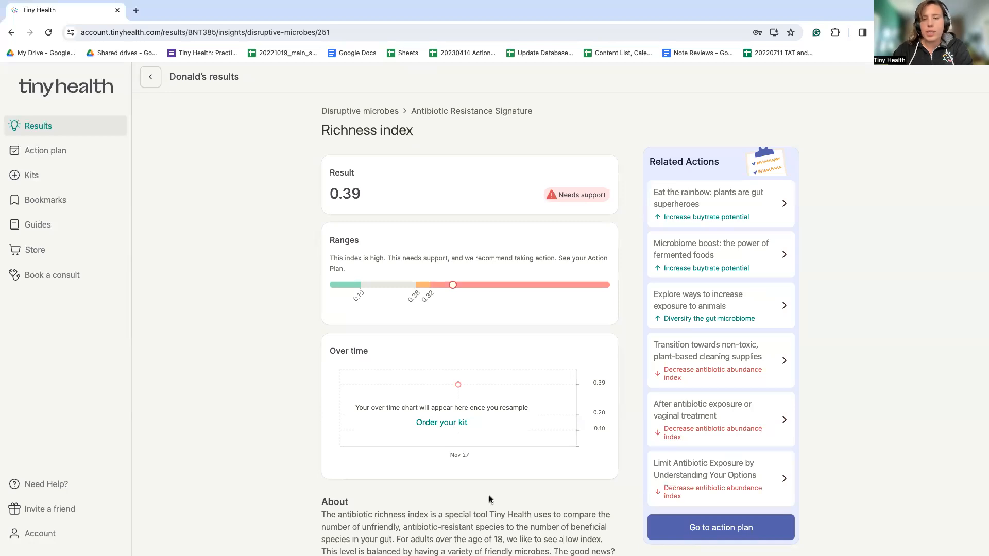
{"action": "mouse_move", "coordinate": [486, 506]}
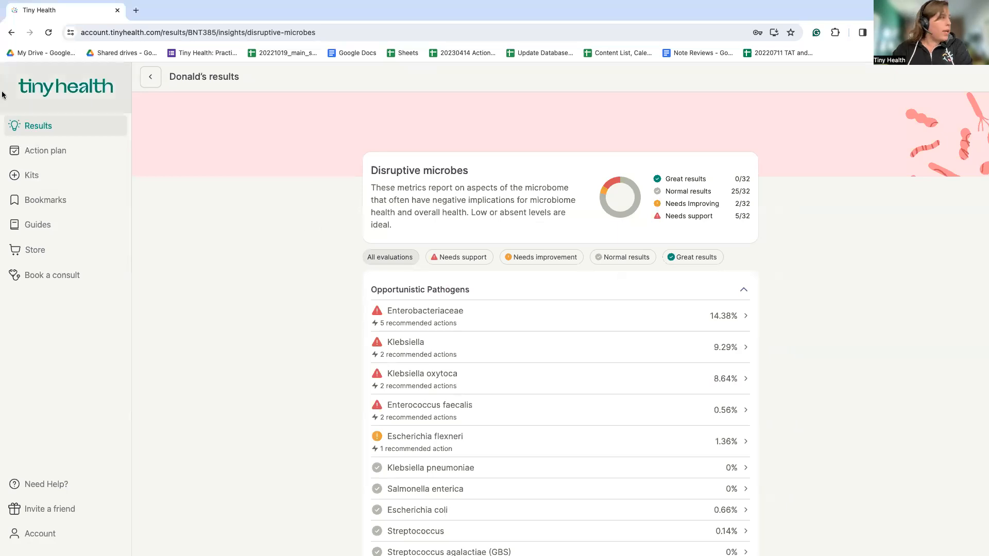
{"action": "left_click", "coordinate": [150, 76]}
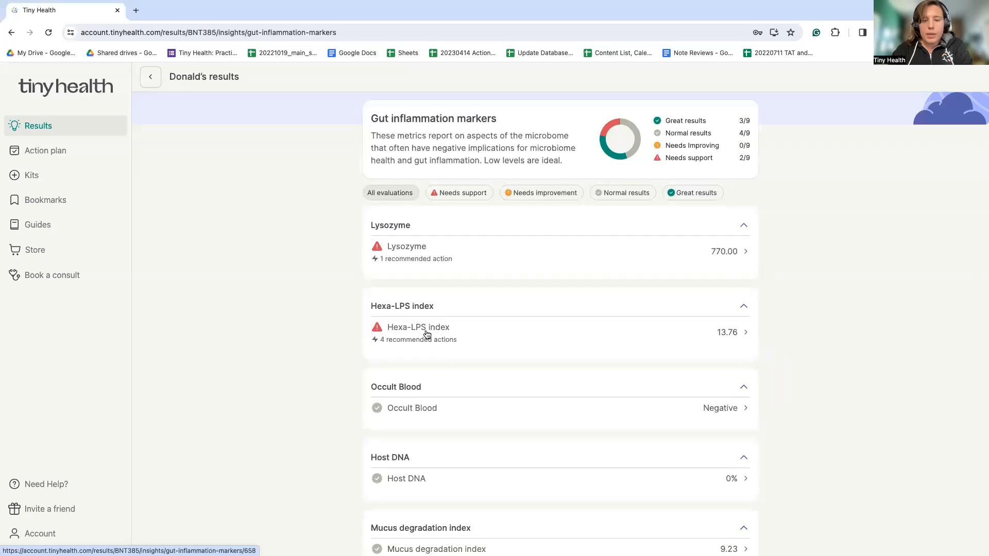
{"action": "left_click", "coordinate": [418, 327]}
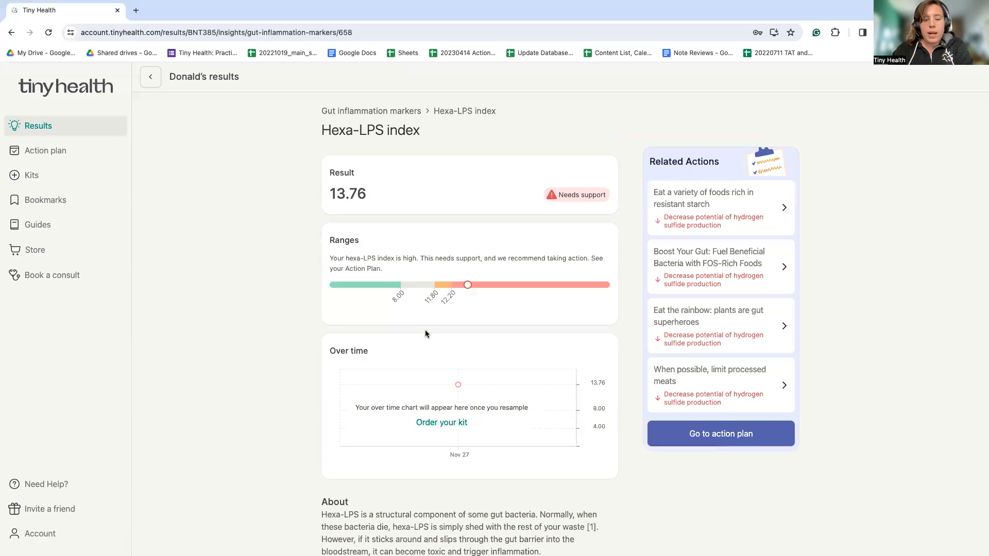
{"action": "scroll", "scroll_direction": "down", "scroll_amount": 3}
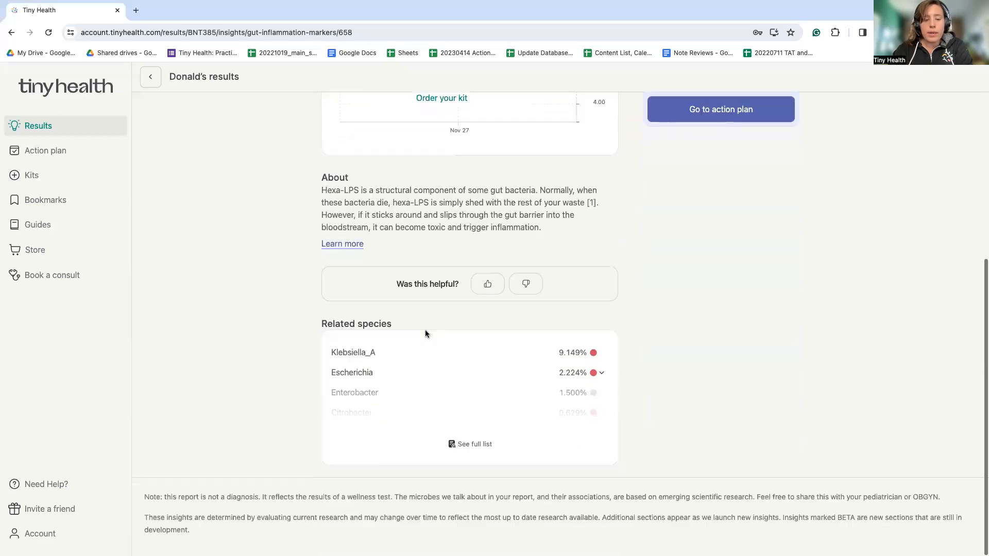
{"action": "left_click", "coordinate": [473, 443]}
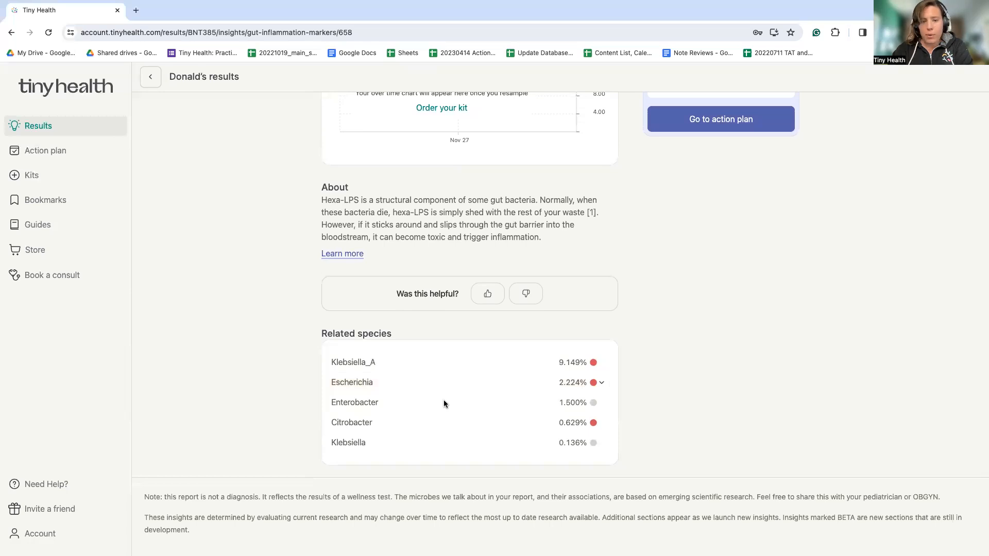
{"action": "scroll", "scroll_direction": "up", "scroll_amount": 3}
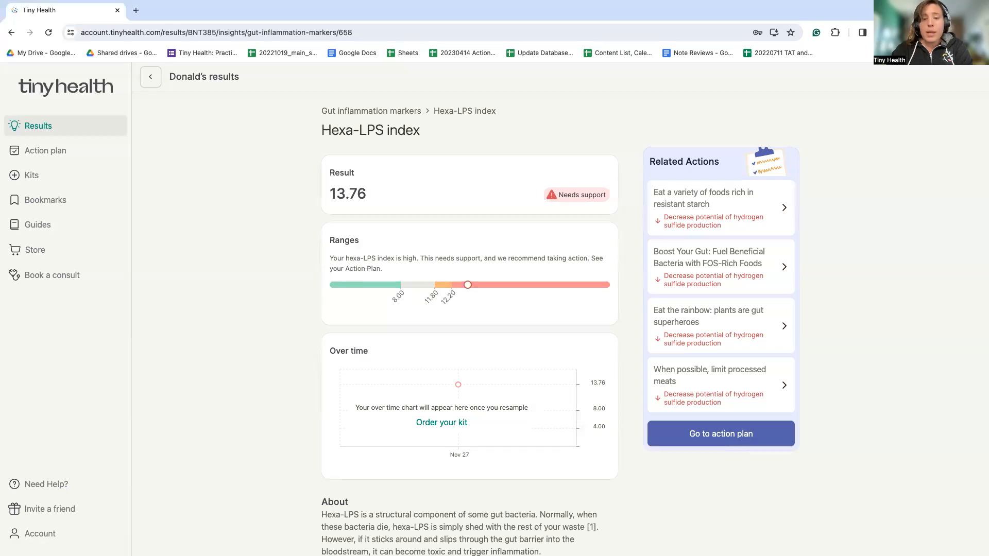
{"action": "mouse_move", "coordinate": [443, 343]}
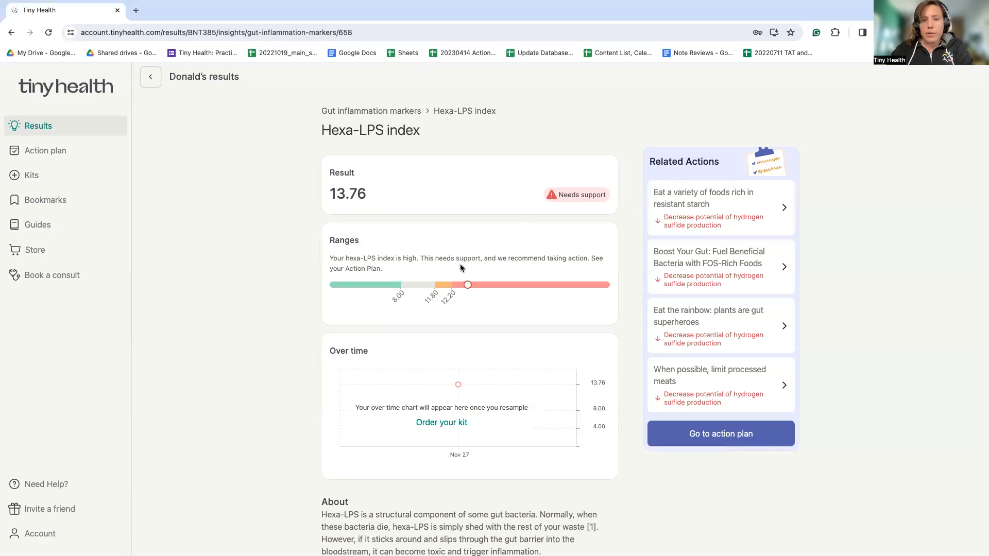
Go back through the Gut inflammation markers list to reach the results categories
{"action": "left_click", "coordinate": [150, 76]}
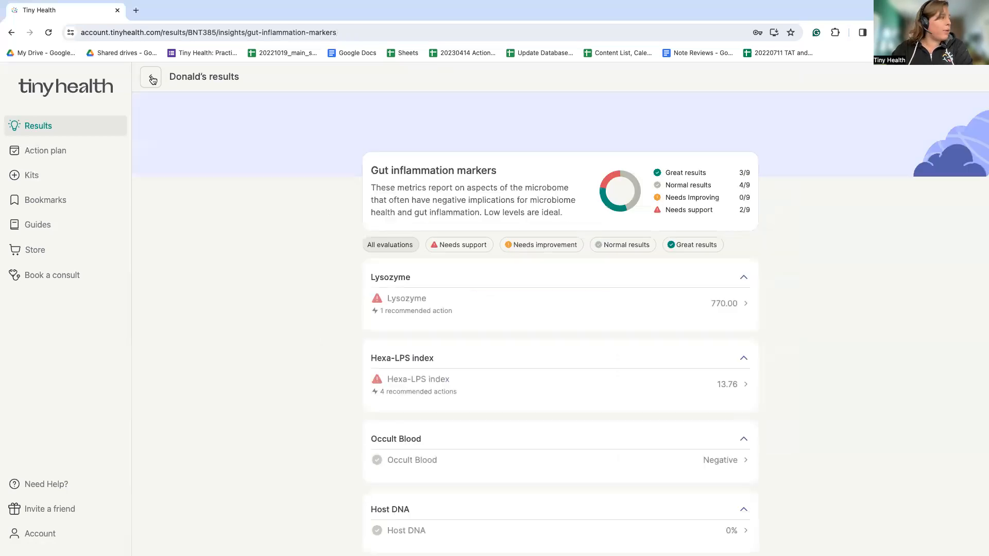
{"action": "scroll", "scroll_direction": "down", "scroll_amount": 3}
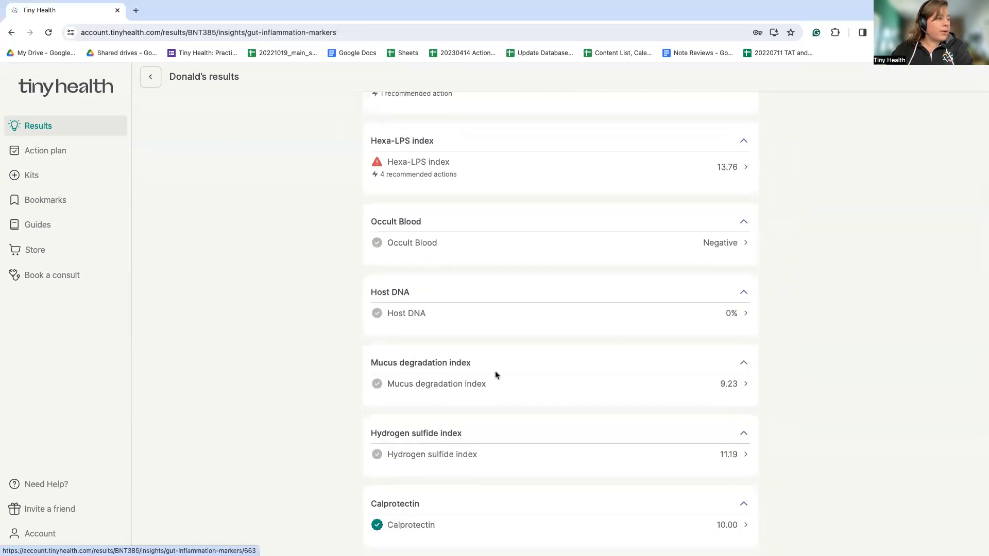
{"action": "mouse_move", "coordinate": [457, 423]}
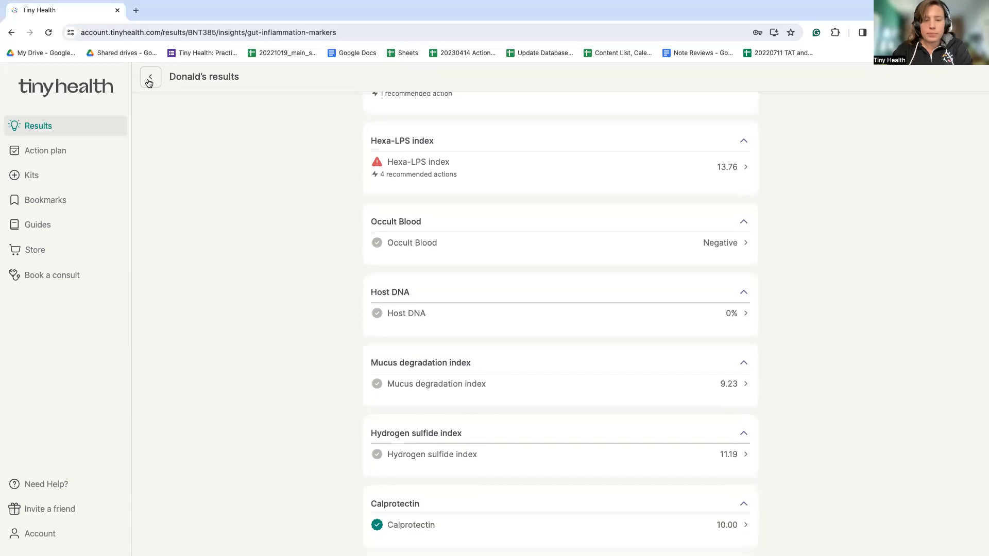
{"action": "left_click", "coordinate": [150, 77]}
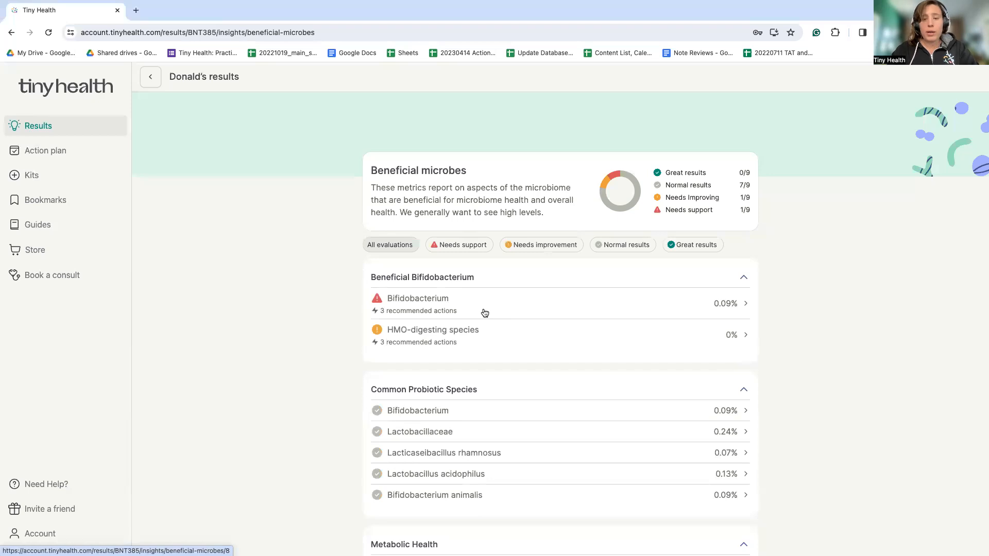
Review the Bifidobacterium result details and return to the Beneficial microbes list
{"action": "left_click", "coordinate": [418, 299]}
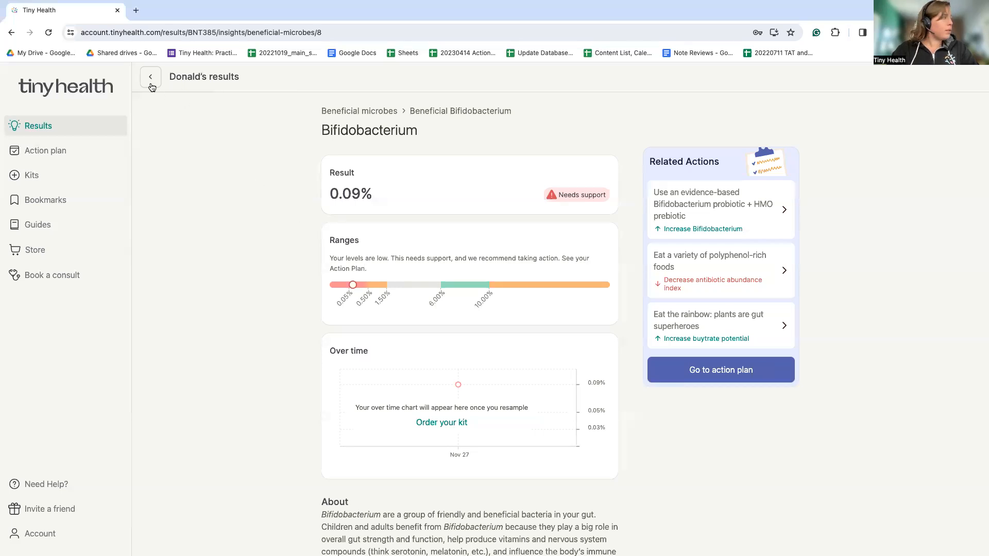
{"action": "left_click", "coordinate": [150, 76]}
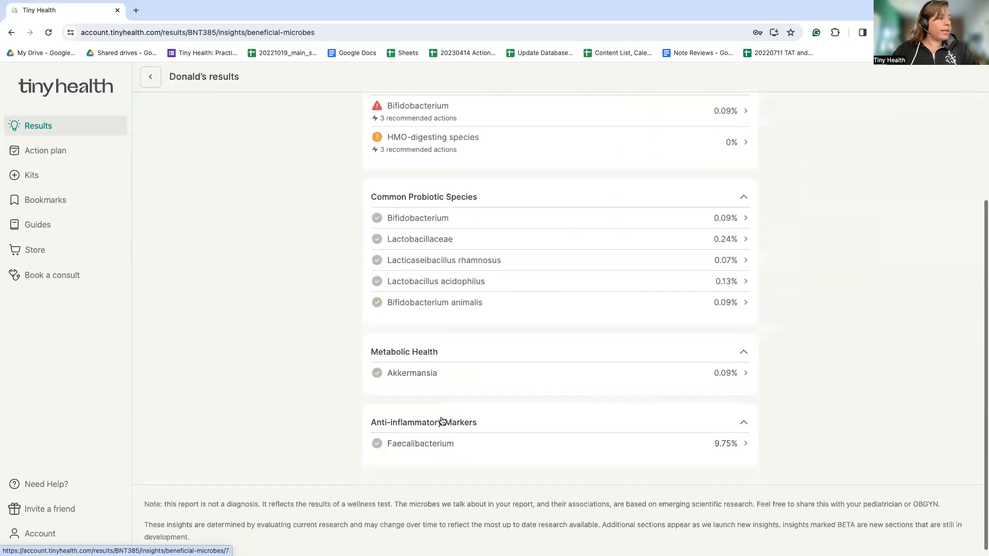
{"action": "scroll", "scroll_direction": "down", "scroll_amount": 3}
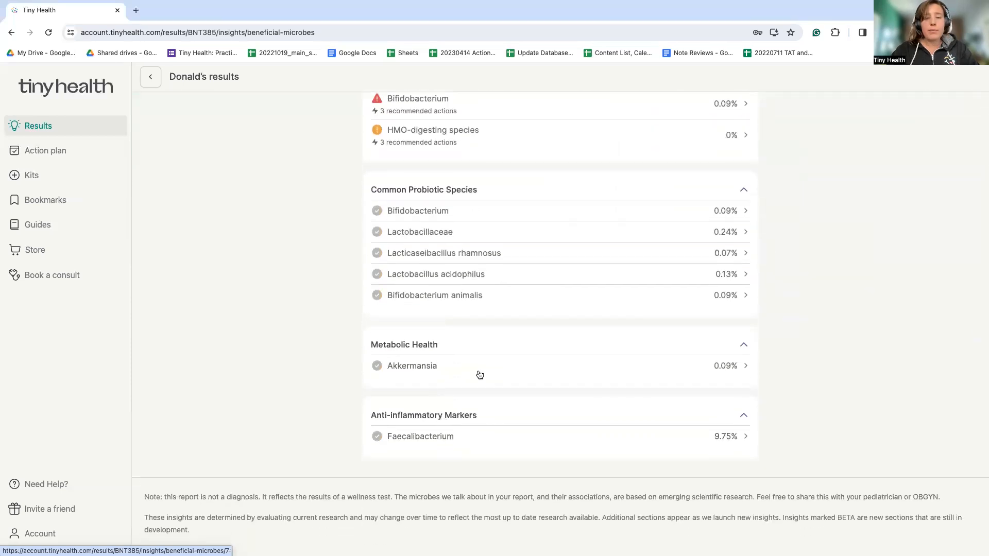
Review the Akkermansia details, then move on to the Digestion & absorption markers section
{"action": "left_click", "coordinate": [412, 365]}
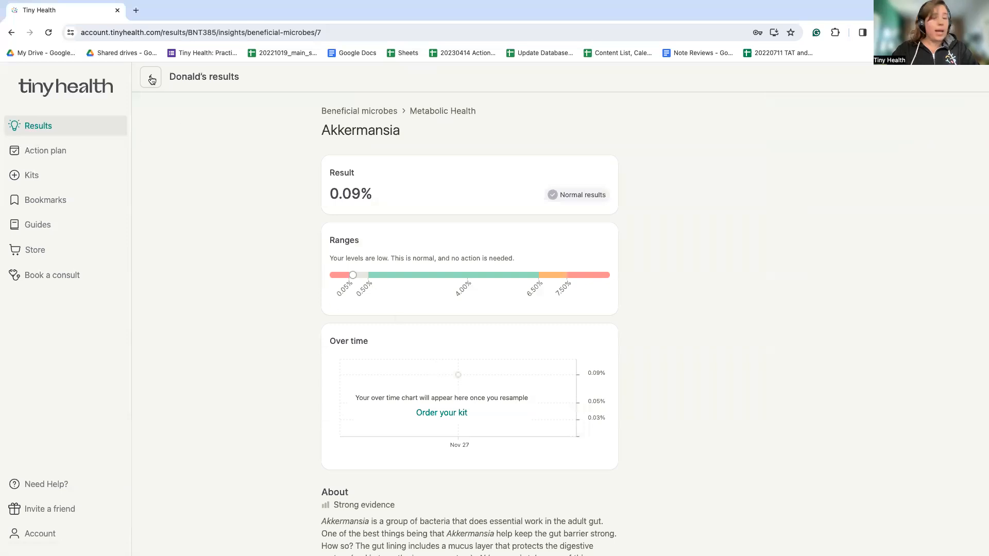
{"action": "mouse_move", "coordinate": [151, 81]}
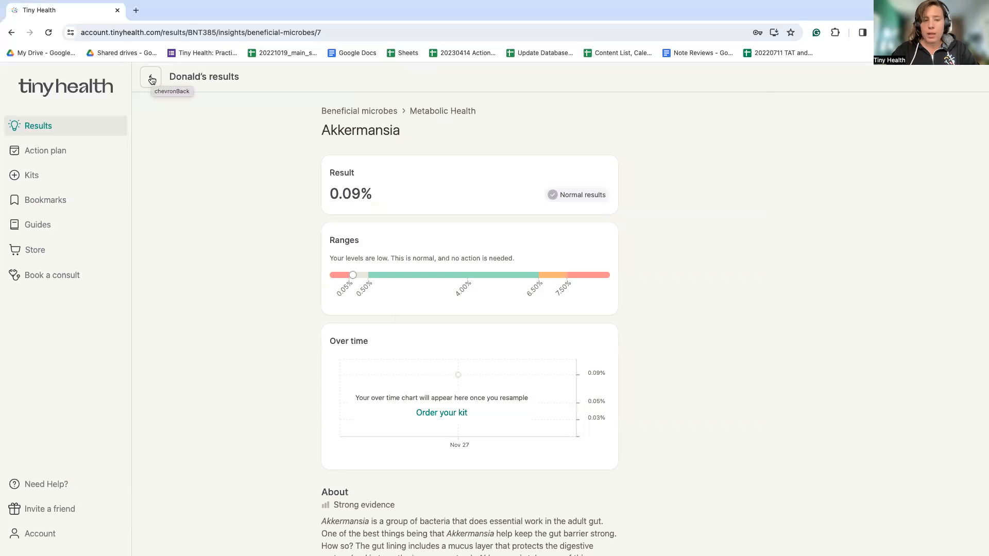
{"action": "left_click", "coordinate": [150, 77]}
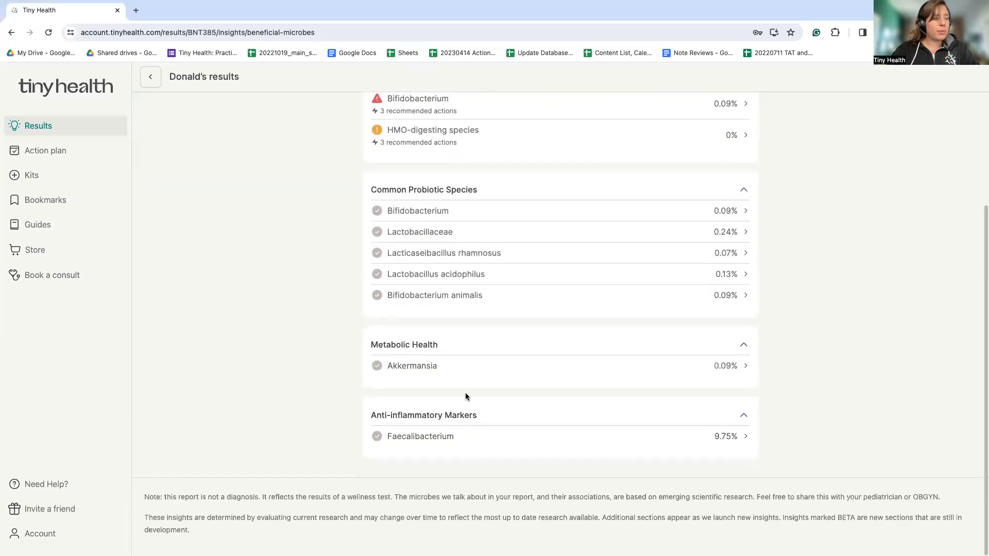
{"action": "left_click", "coordinate": [420, 435]}
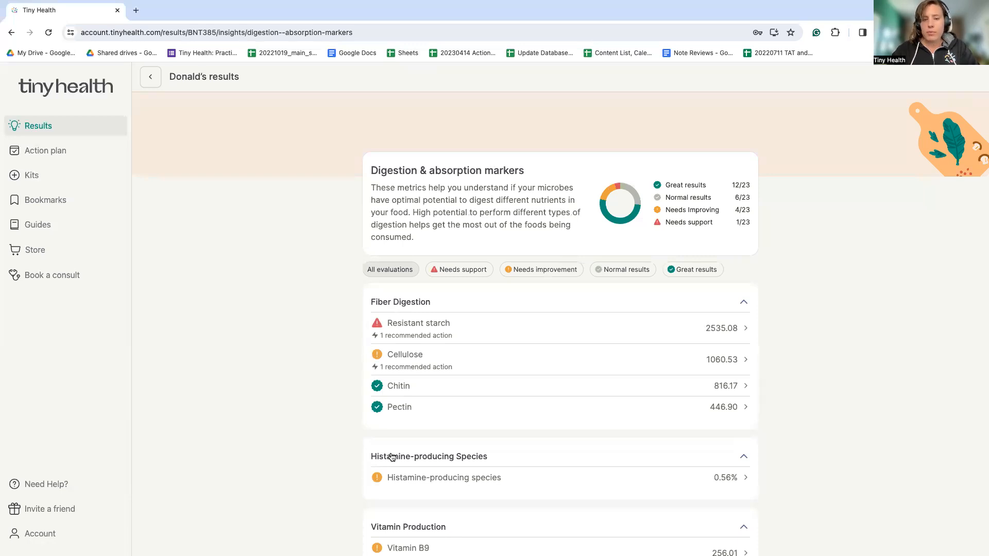
Browse through the Digestion & absorption markers list and back to the top
{"action": "scroll", "scroll_direction": "down", "scroll_amount": 3}
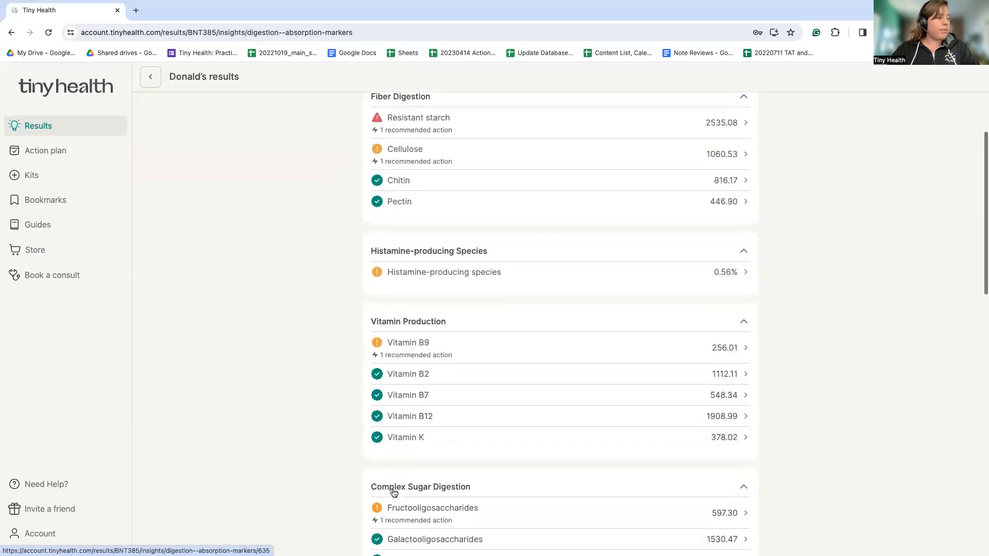
{"action": "scroll", "scroll_direction": "down", "scroll_amount": 3}
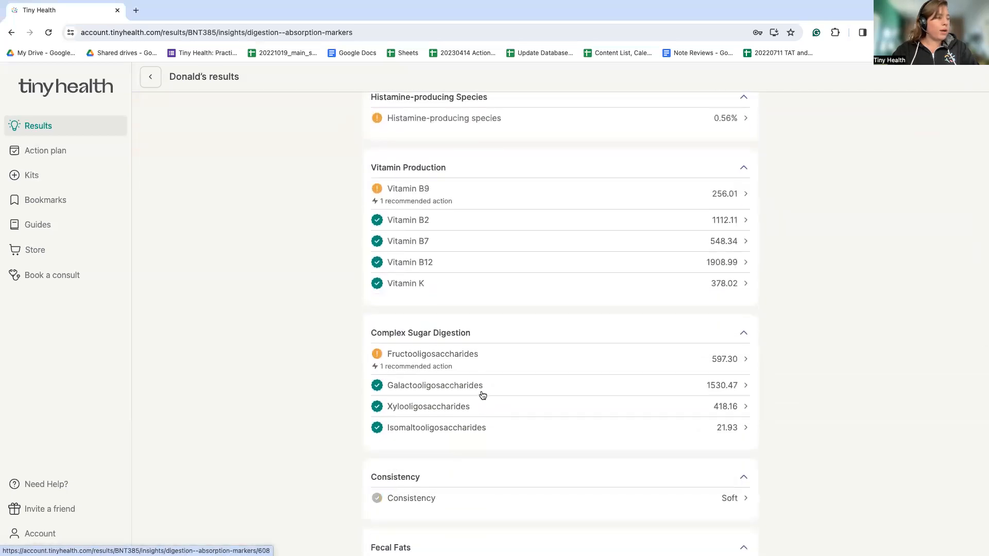
{"action": "scroll", "scroll_direction": "up", "scroll_amount": 3}
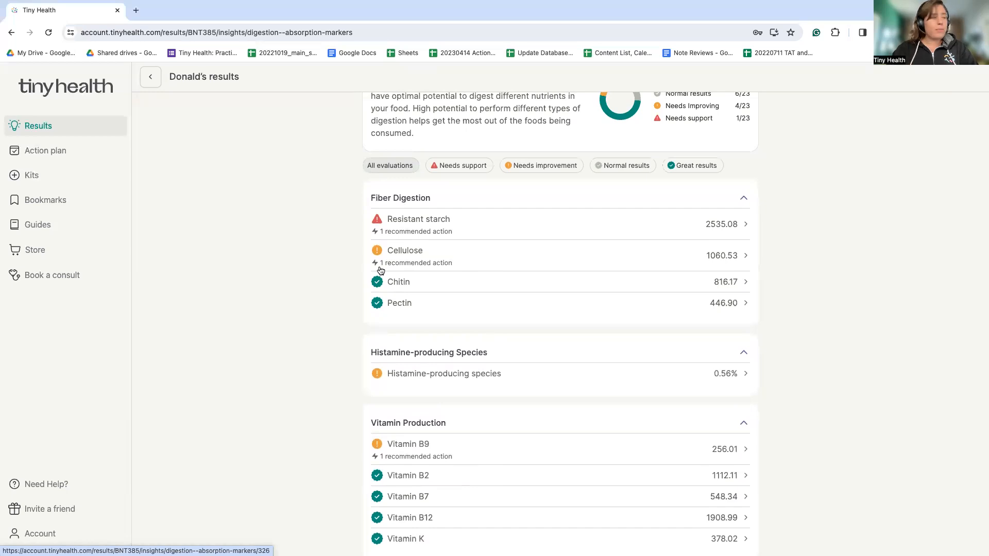
Review the Resistant starch result showing it needs support, then go back
{"action": "left_click", "coordinate": [419, 218]}
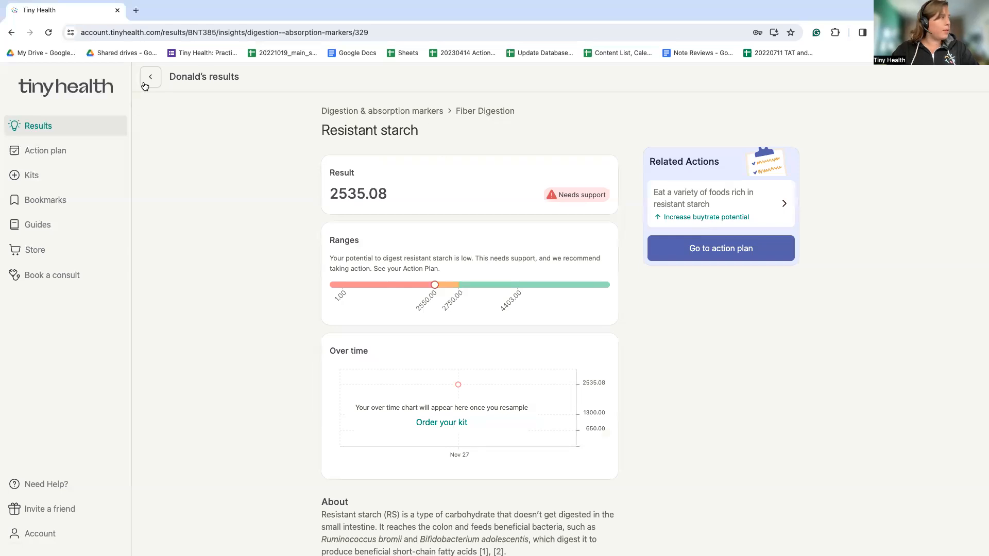
{"action": "left_click", "coordinate": [150, 76]}
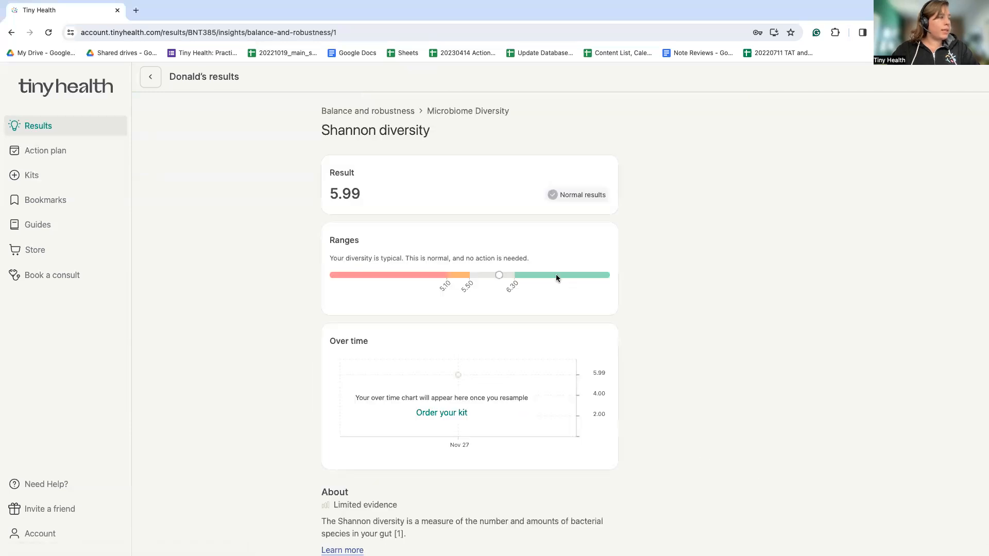
{"action": "mouse_move", "coordinate": [521, 277]}
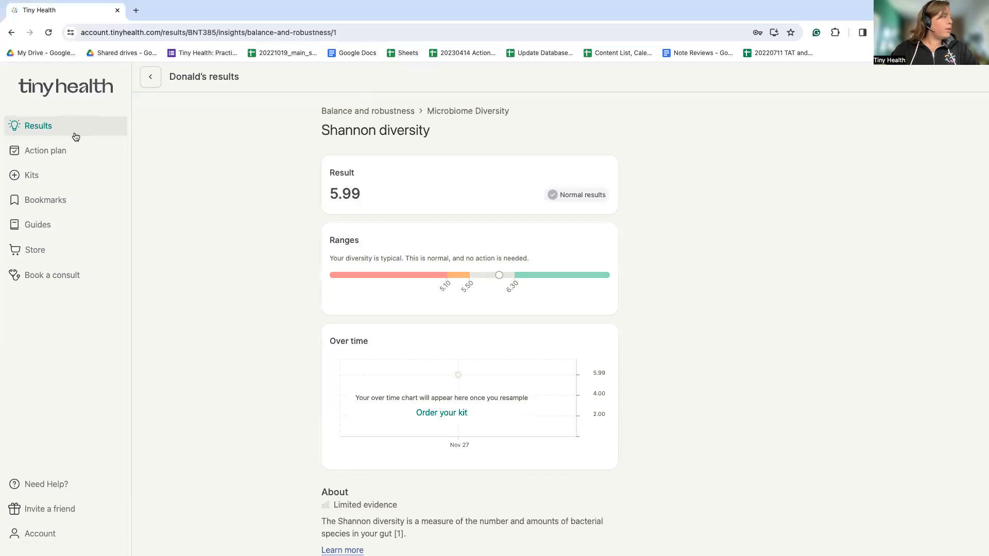
Go to the Action plan and view the Bifidobacterium probiotic + HMO prebiotic recommendation
{"action": "left_click", "coordinate": [45, 150]}
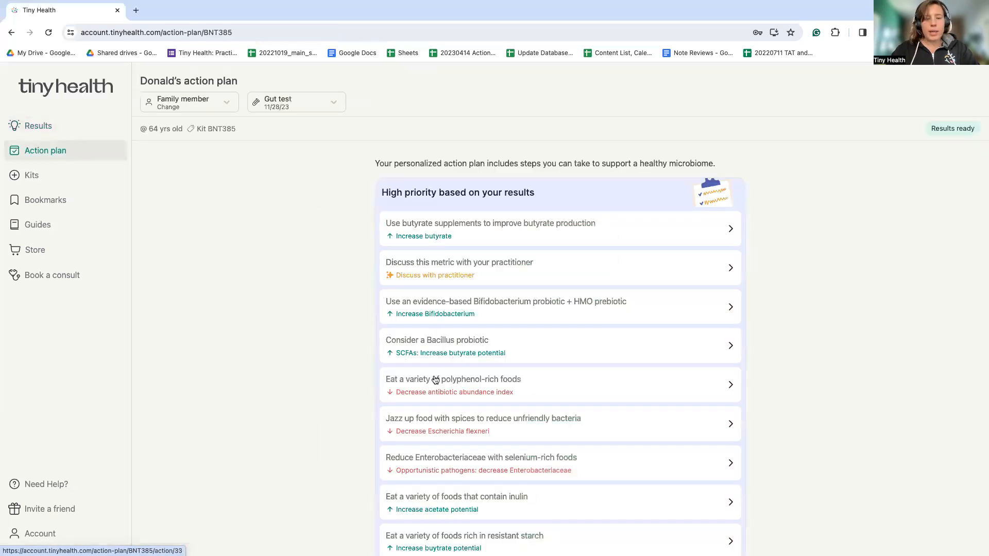
{"action": "mouse_move", "coordinate": [440, 365]}
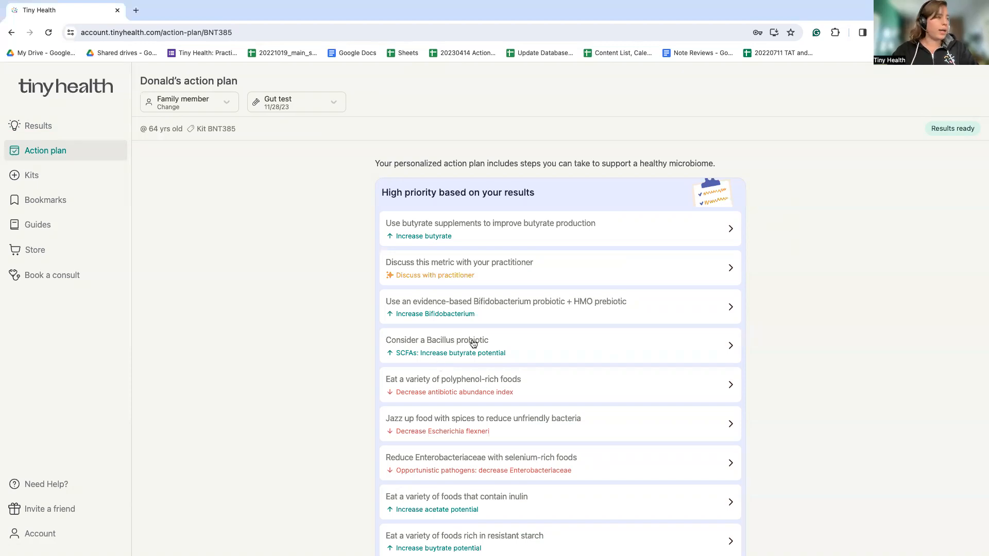
{"action": "left_click", "coordinate": [505, 307]}
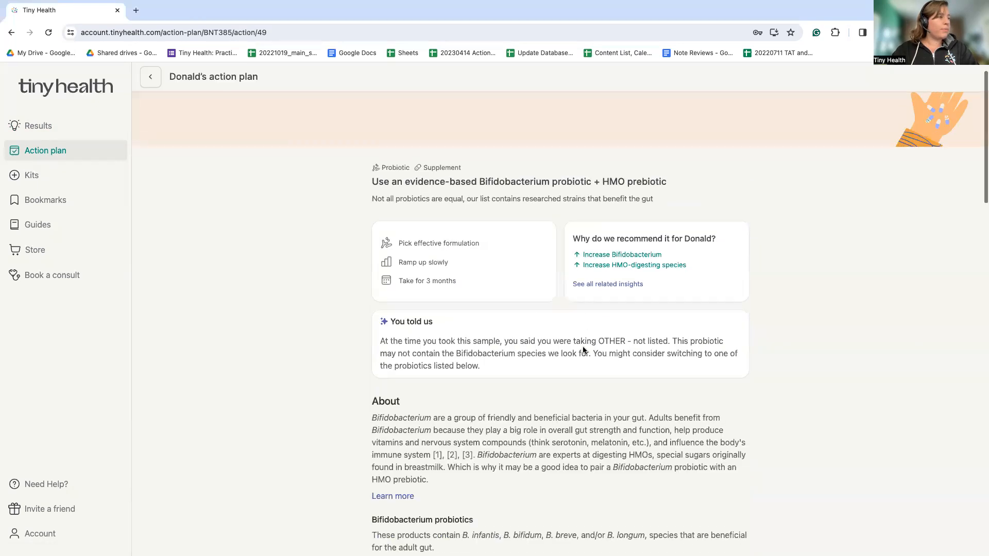
Read through the probiotic recommendation's product picks down the page
{"action": "scroll", "scroll_direction": "down", "scroll_amount": 3}
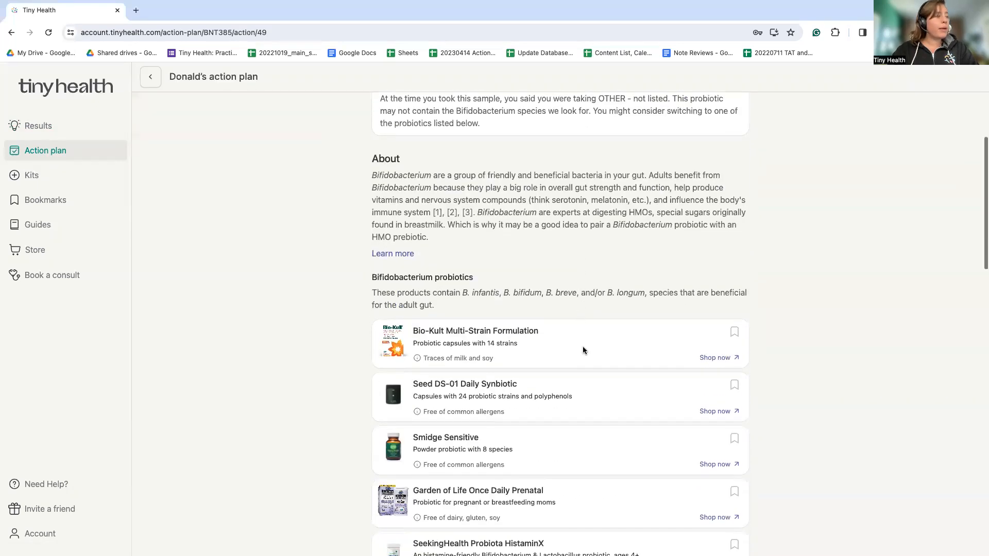
{"action": "scroll", "scroll_direction": "down", "scroll_amount": 3}
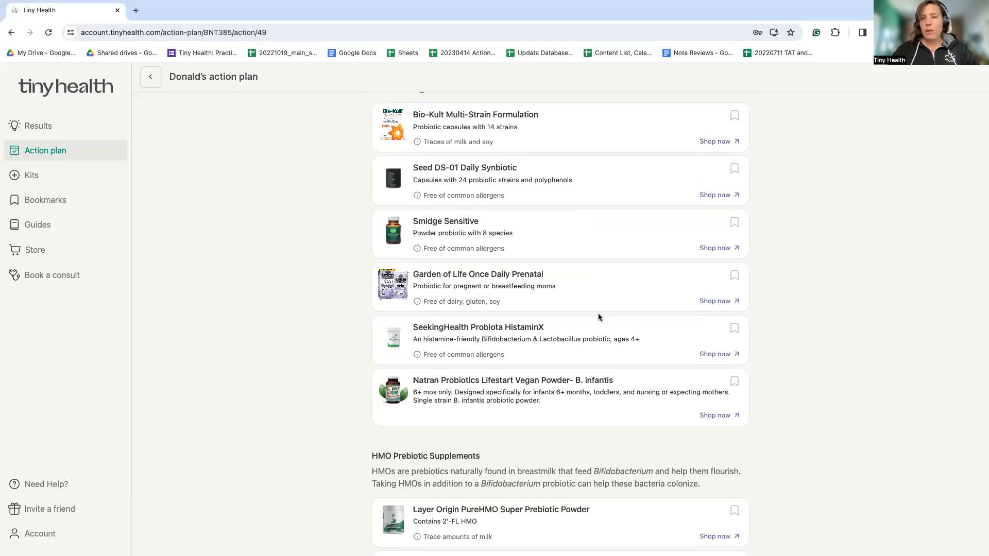
{"action": "scroll", "scroll_direction": "down", "scroll_amount": 3}
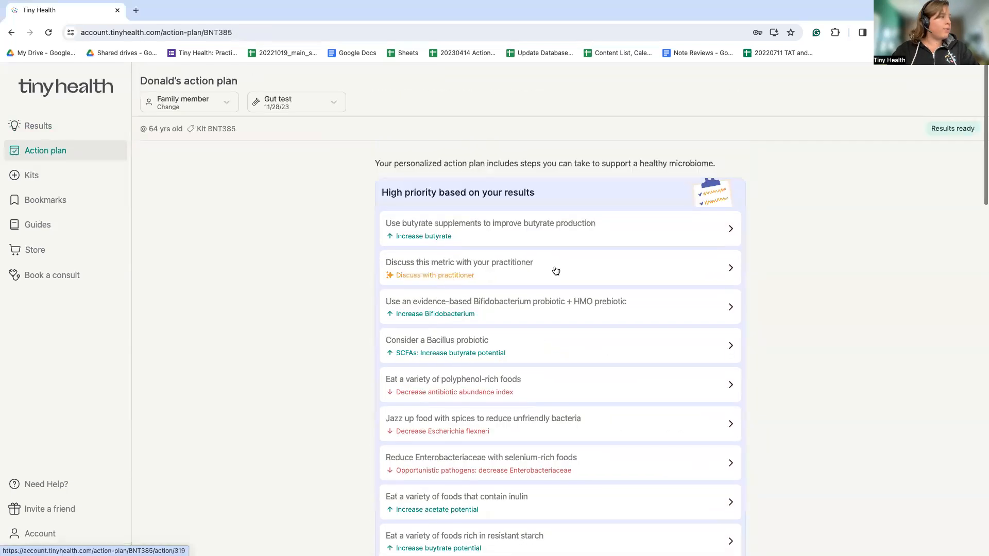
{"action": "scroll", "scroll_direction": "down", "scroll_amount": 3}
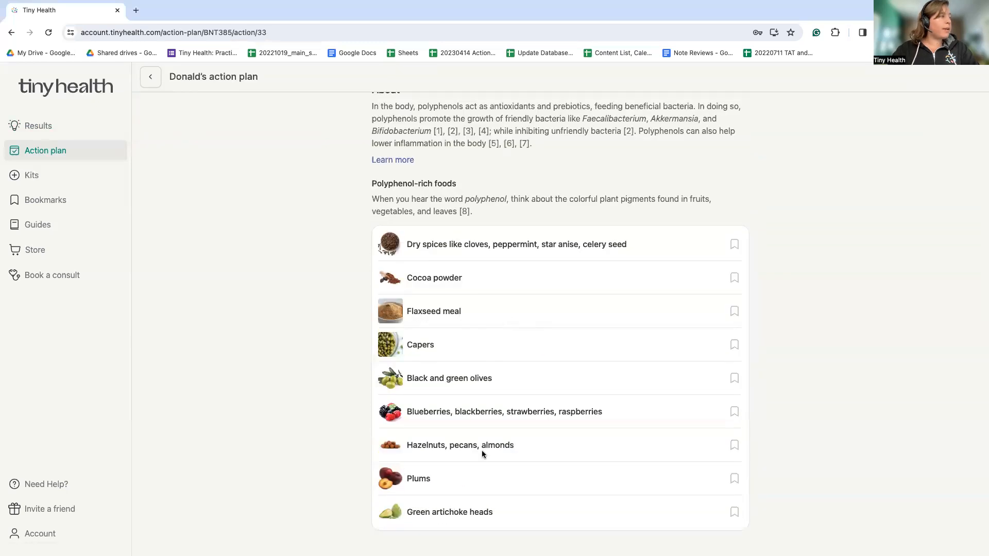
{"action": "scroll", "scroll_direction": "down", "scroll_amount": 3}
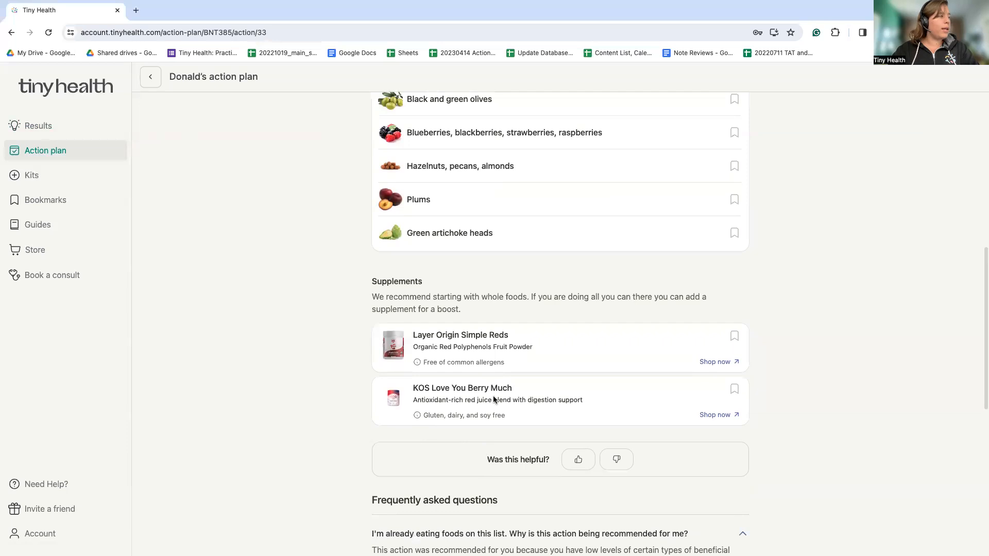
{"action": "mouse_move", "coordinate": [375, 331]}
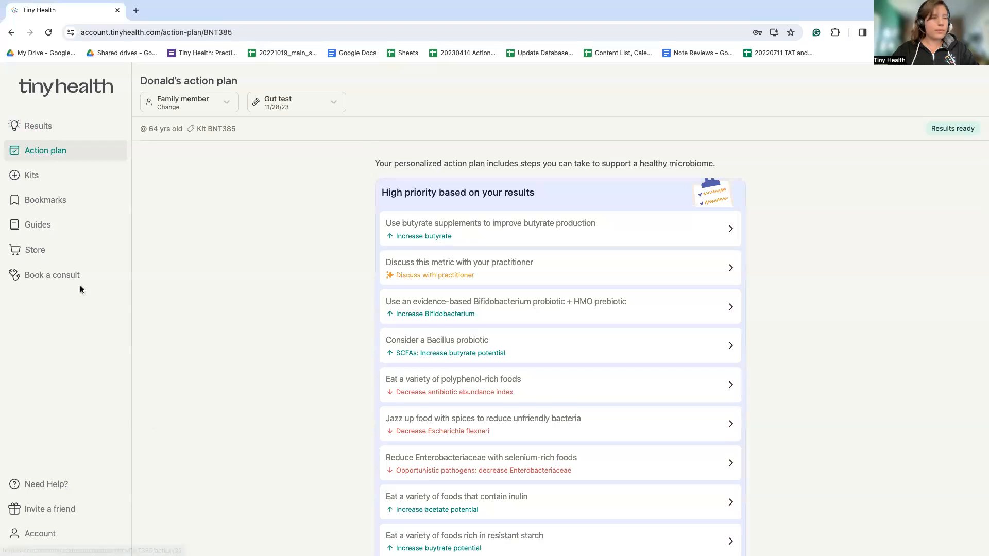
{"action": "left_click", "coordinate": [37, 225]}
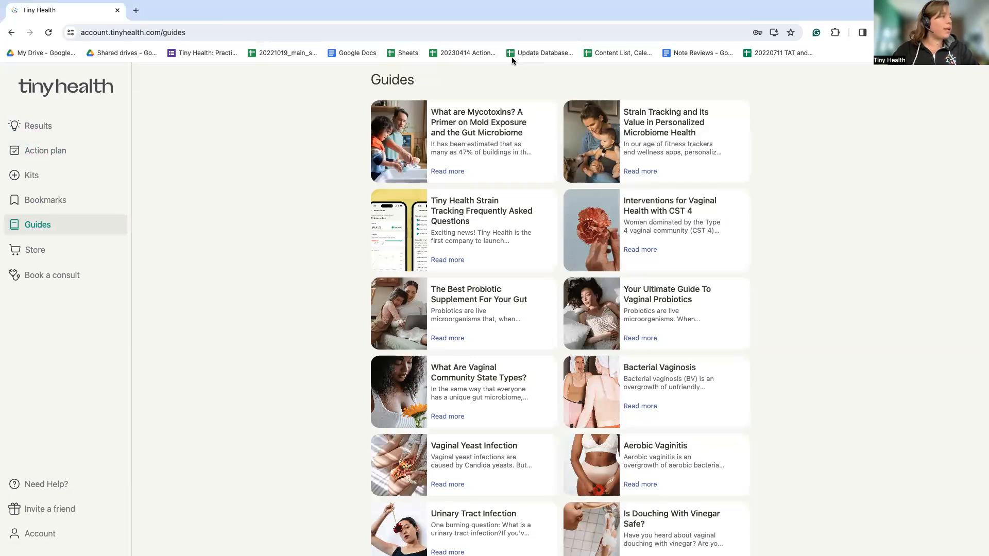
{"action": "mouse_move", "coordinate": [395, 128]}
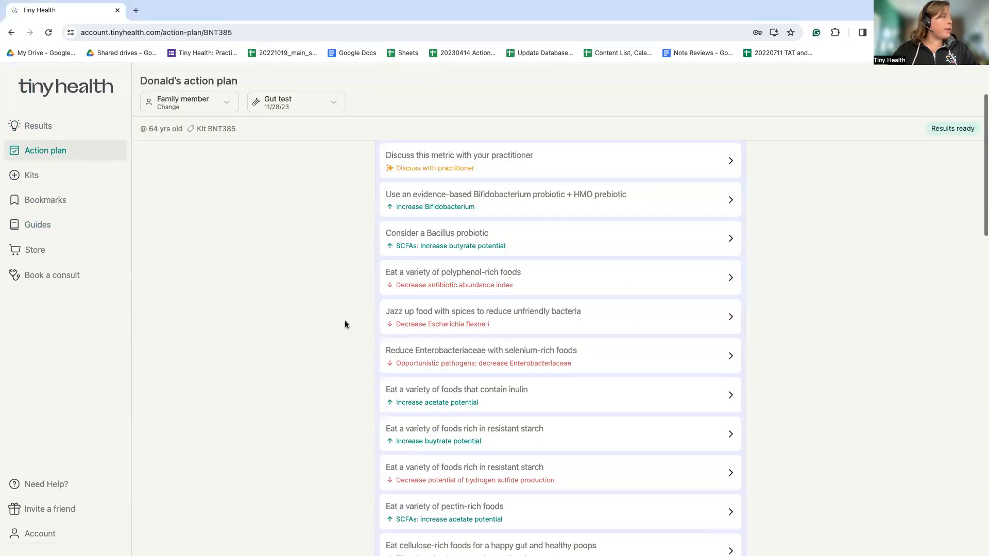
{"action": "scroll", "scroll_direction": "down", "scroll_amount": 3}
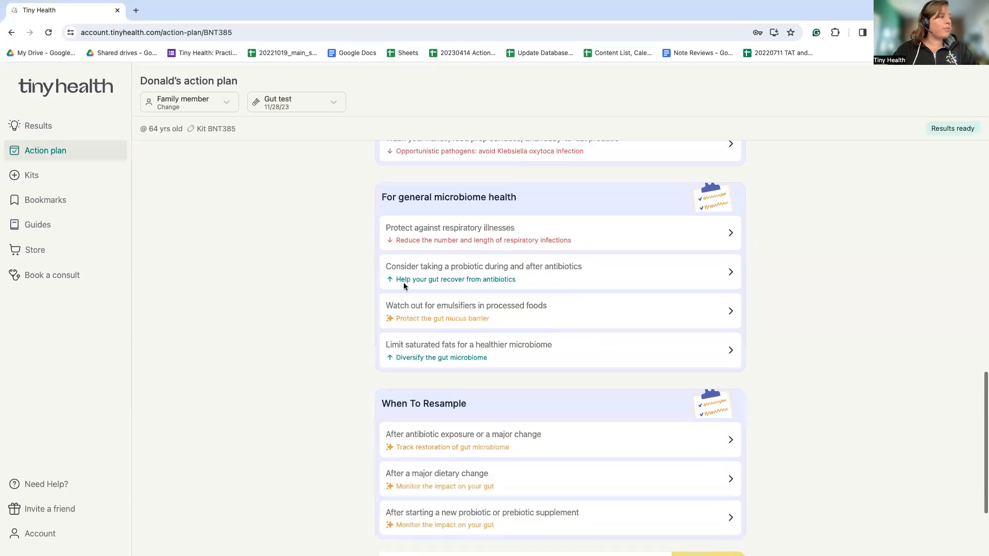